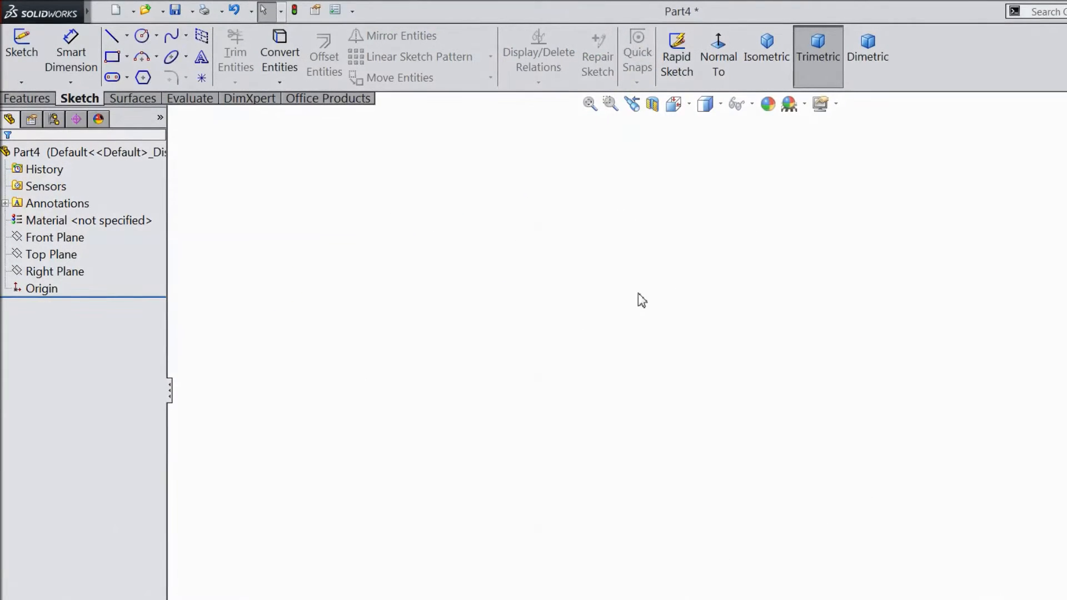
{"action": "mouse_move", "coordinate": [327, 369]}
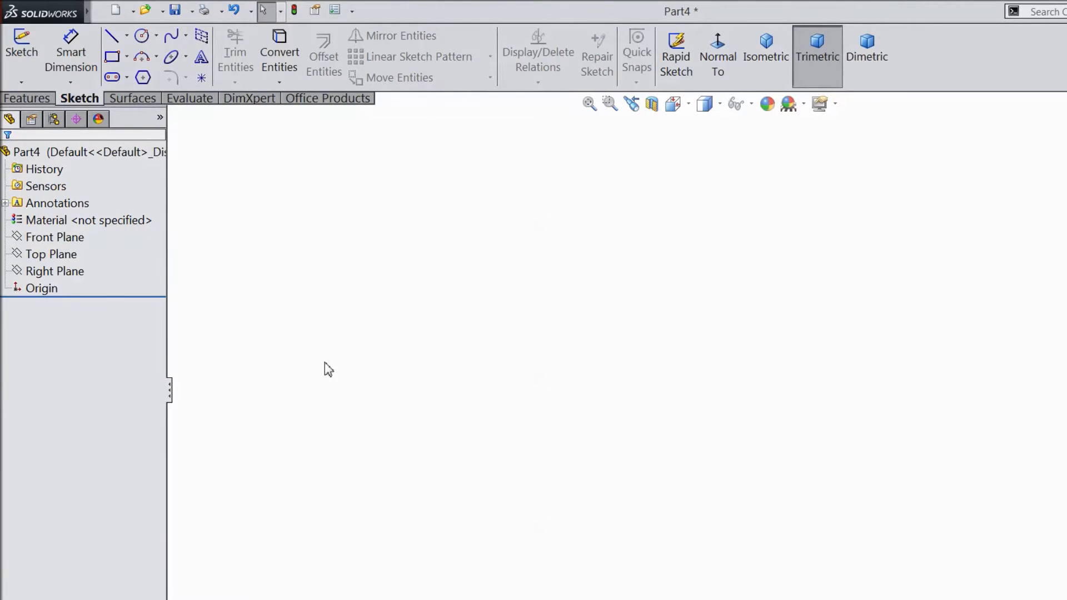
{"action": "mouse_move", "coordinate": [100, 269]}
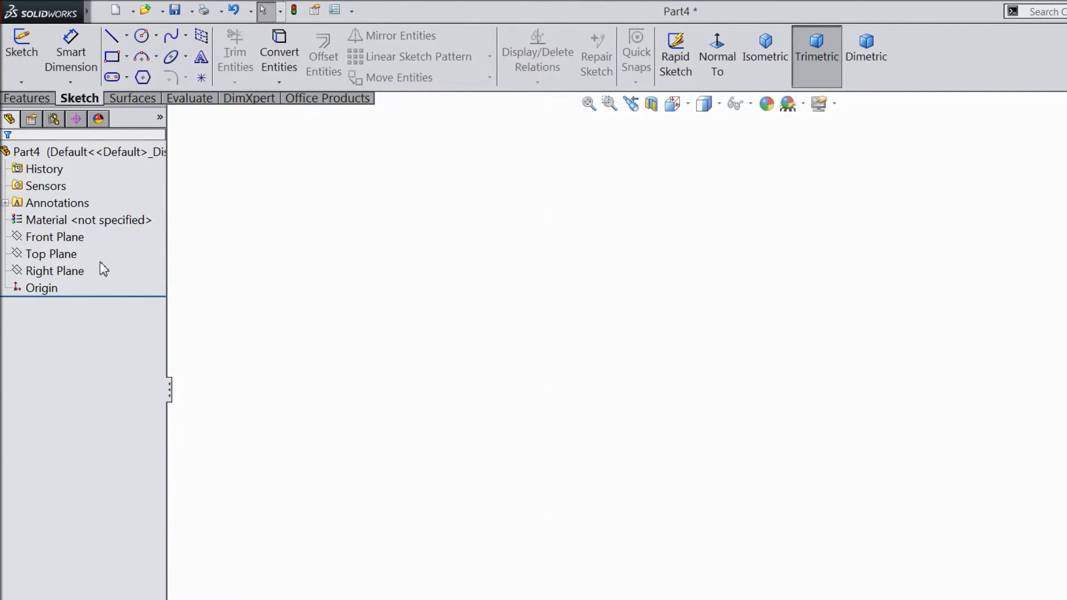
Sketch a corner rectangle on the Top Plane as construction geometry and confirm it.
{"action": "left_click", "coordinate": [51, 253]}
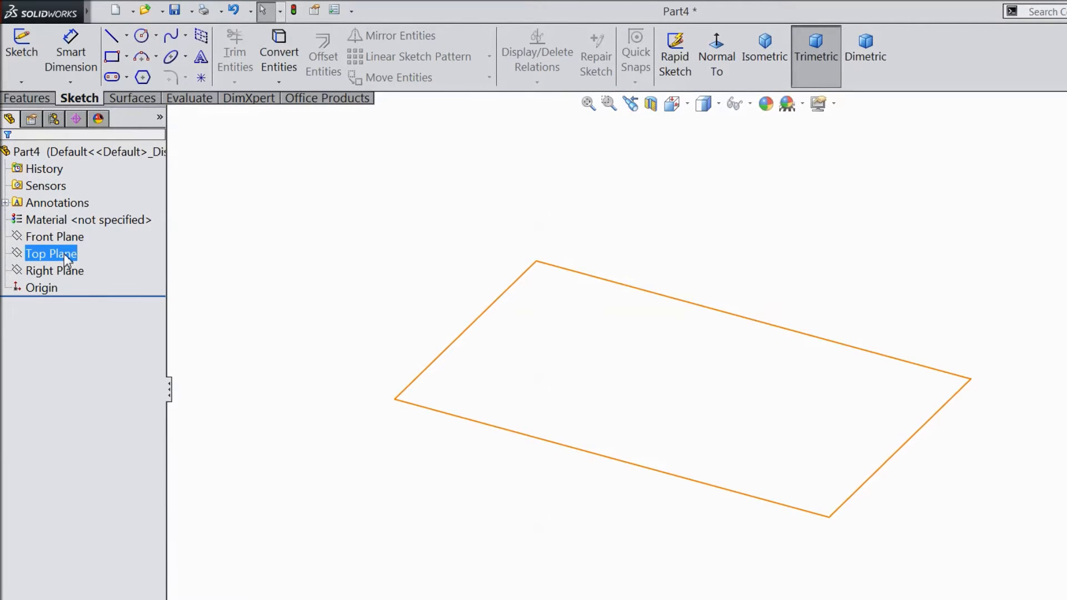
{"action": "left_click", "coordinate": [50, 253]}
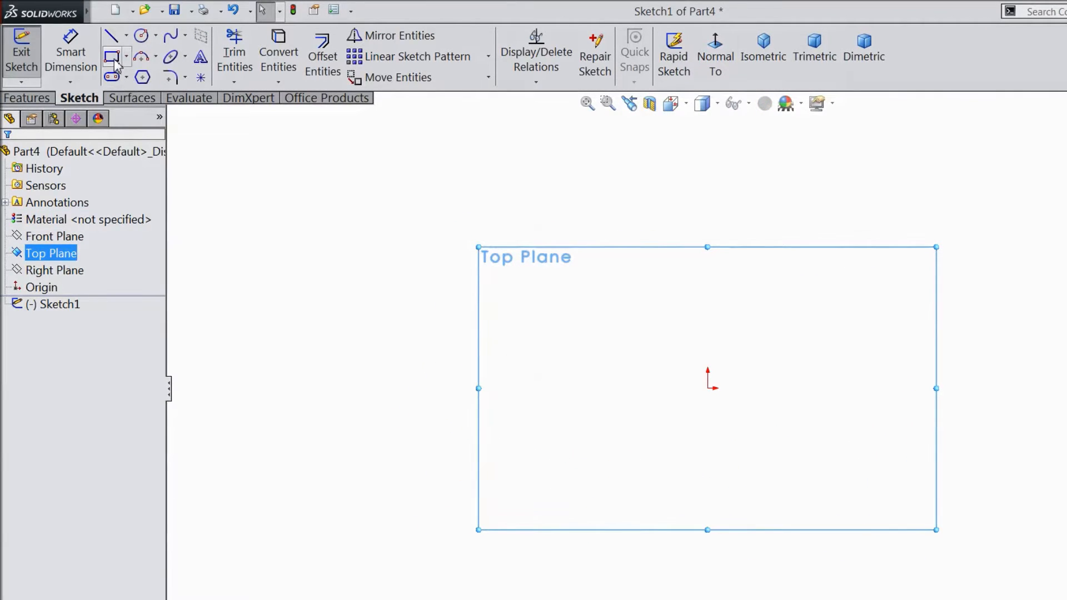
{"action": "left_click", "coordinate": [111, 55]}
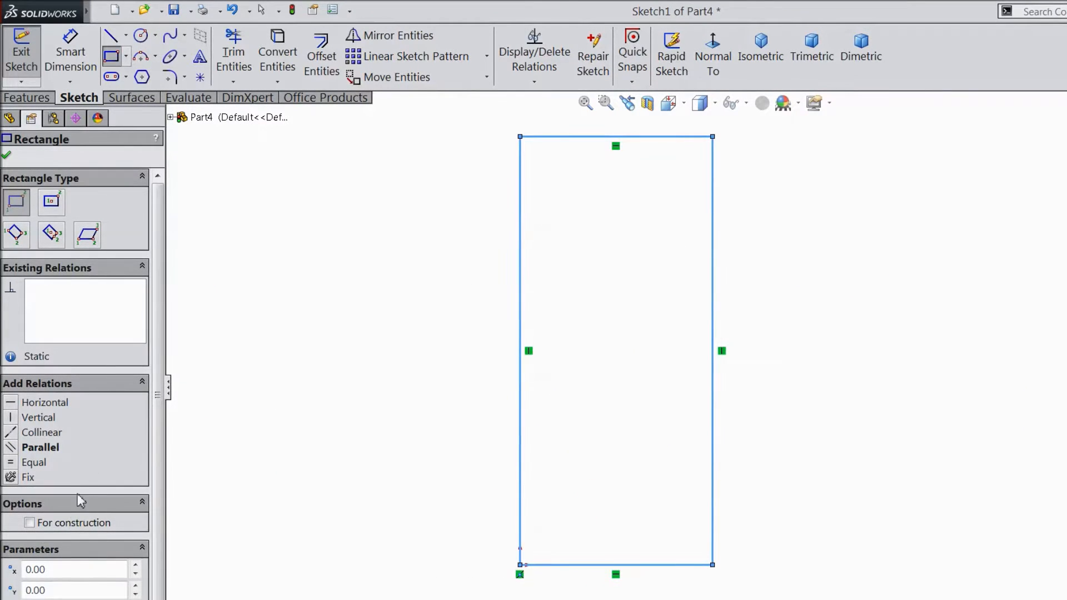
{"action": "left_click", "coordinate": [29, 522]}
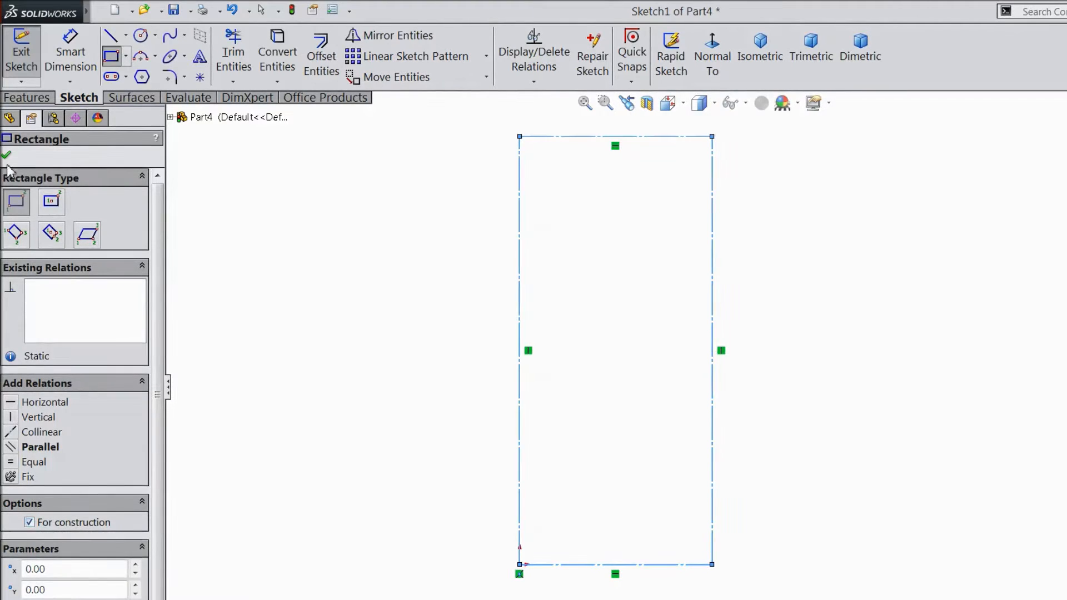
{"action": "left_click", "coordinate": [6, 155]}
{"action": "type", "text": "37"}
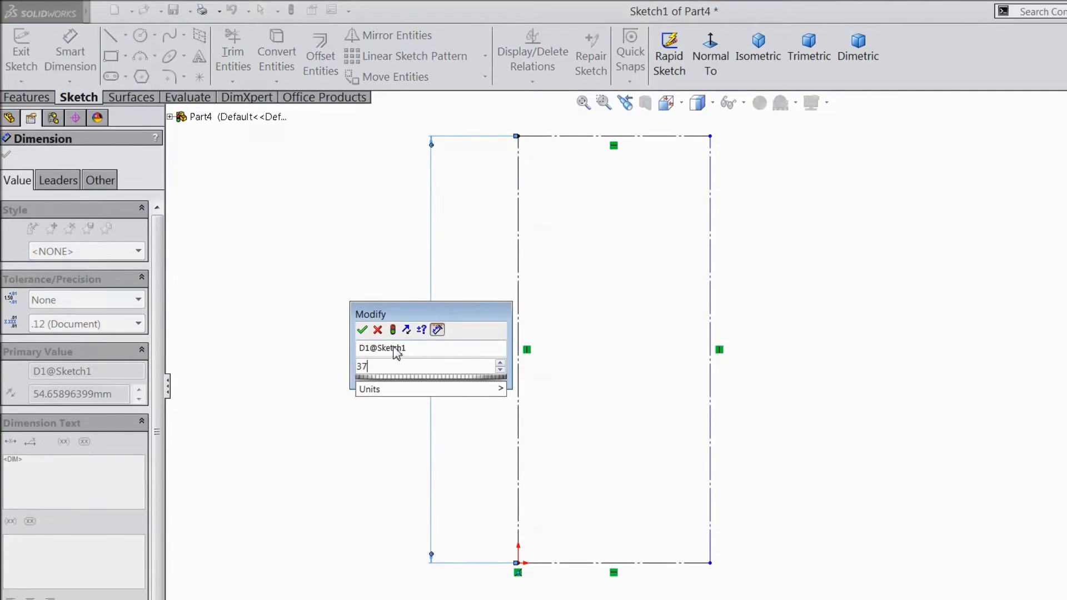
Dimension the construction rectangle 37 by 14 and add a vertical centerline offset 12.5.
{"action": "left_click", "coordinate": [362, 330]}
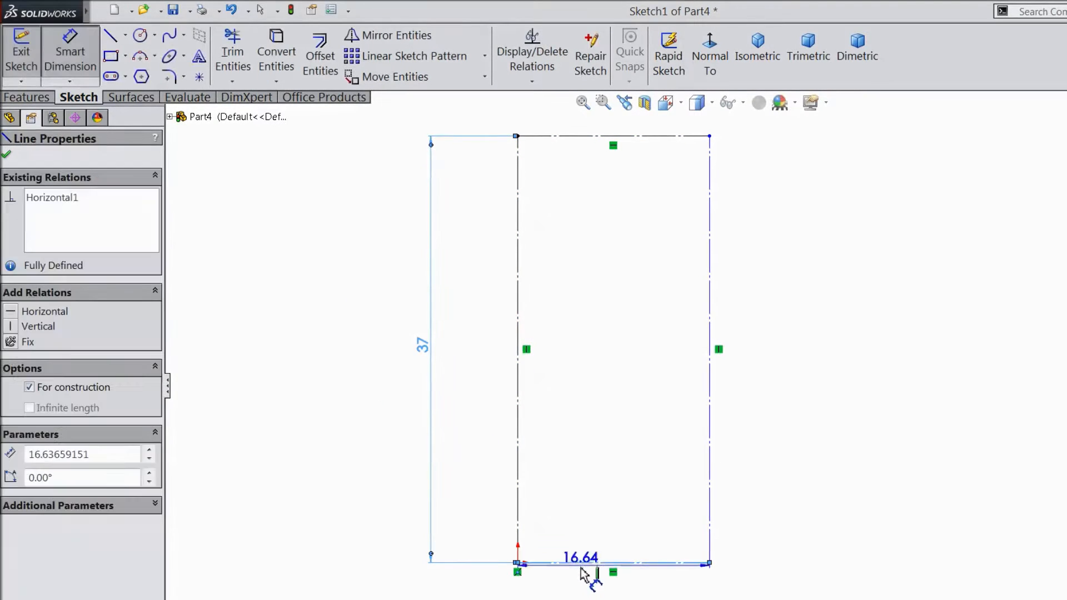
{"action": "left_click", "coordinate": [580, 559]}
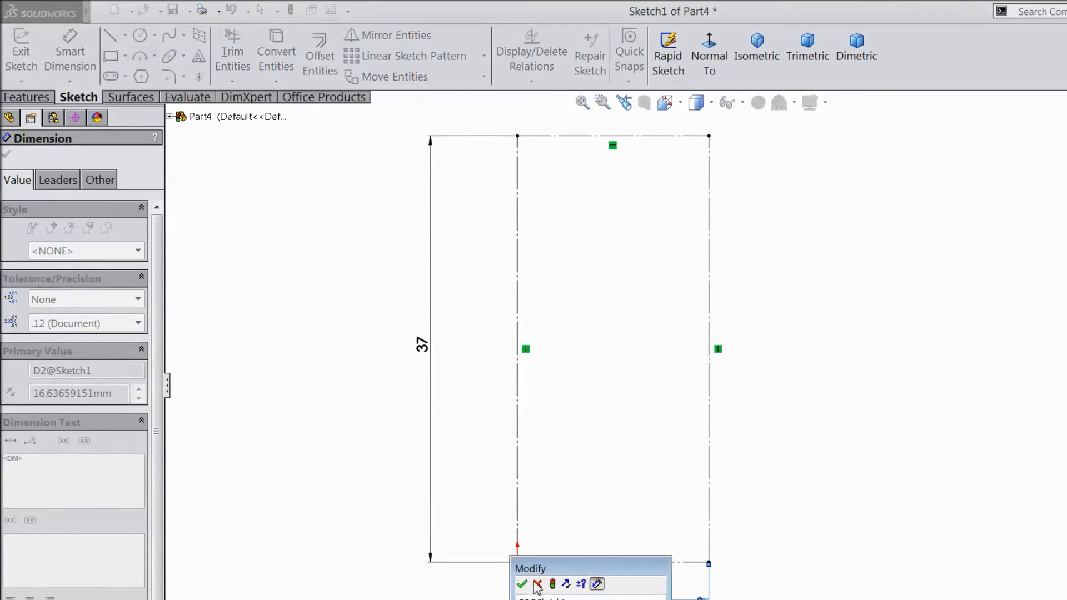
{"action": "left_click", "coordinate": [522, 584]}
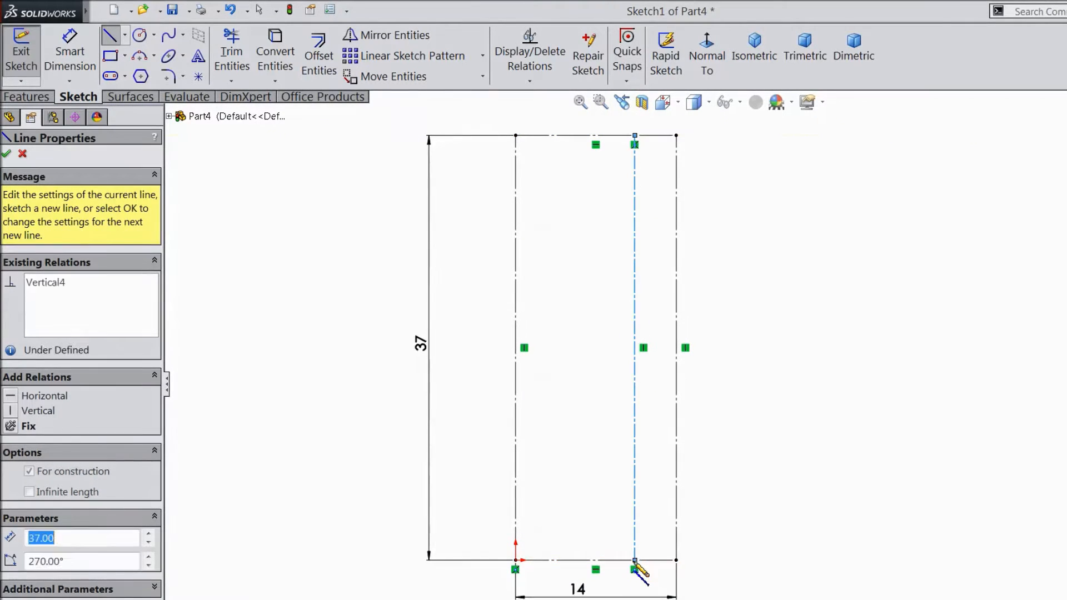
{"action": "left_click", "coordinate": [7, 153]}
{"action": "type", "text": "12.5"}
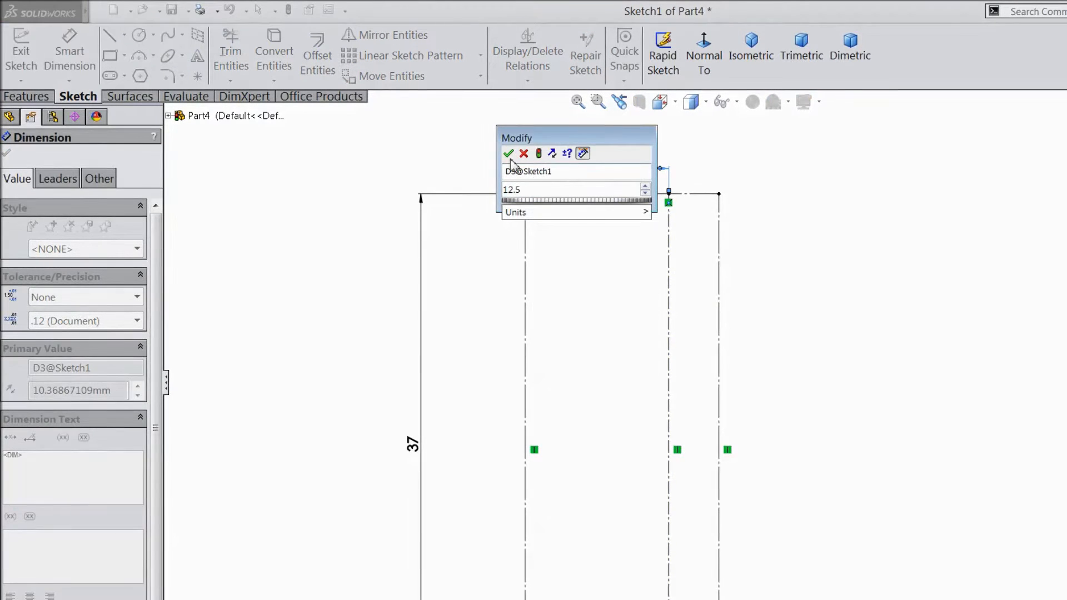
{"action": "left_click", "coordinate": [509, 153]}
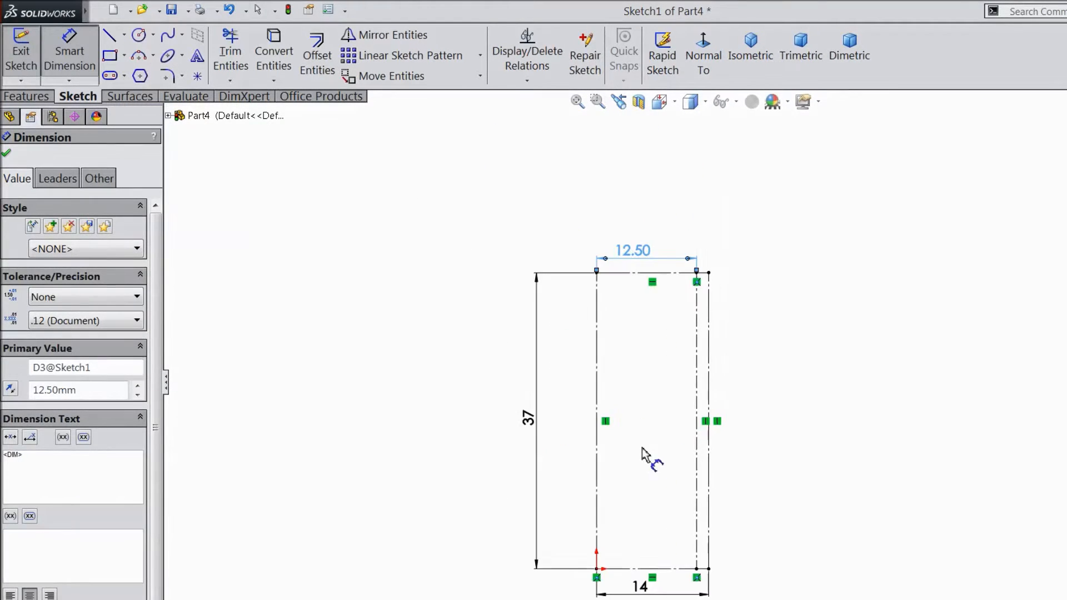
Draw the blade outline of lines and arcs with curved tip, angled edge and rounded notch.
{"action": "left_click", "coordinate": [107, 35]}
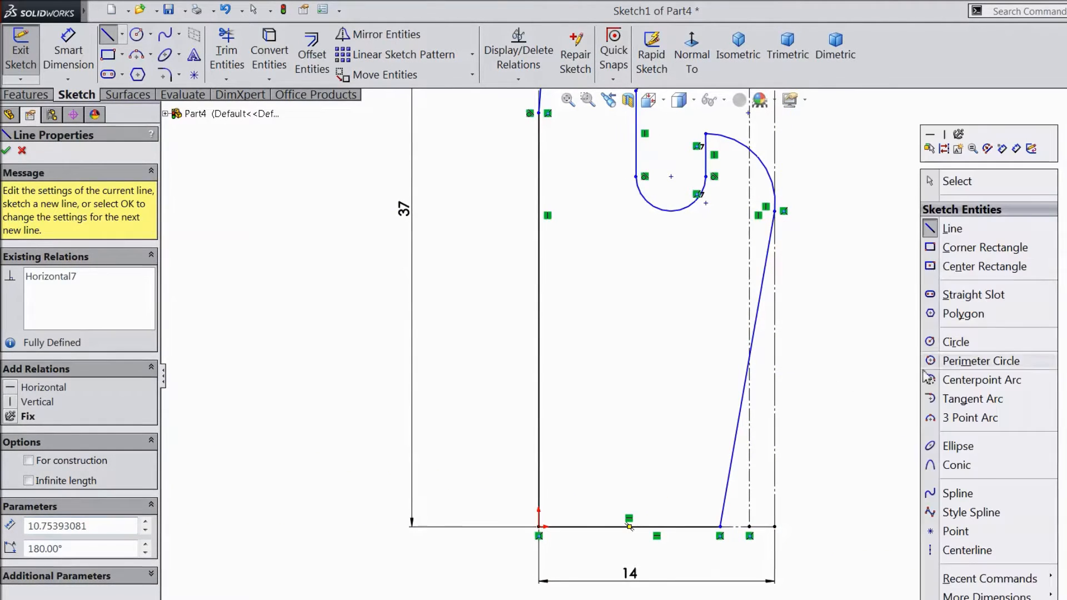
{"action": "left_click", "coordinate": [7, 150]}
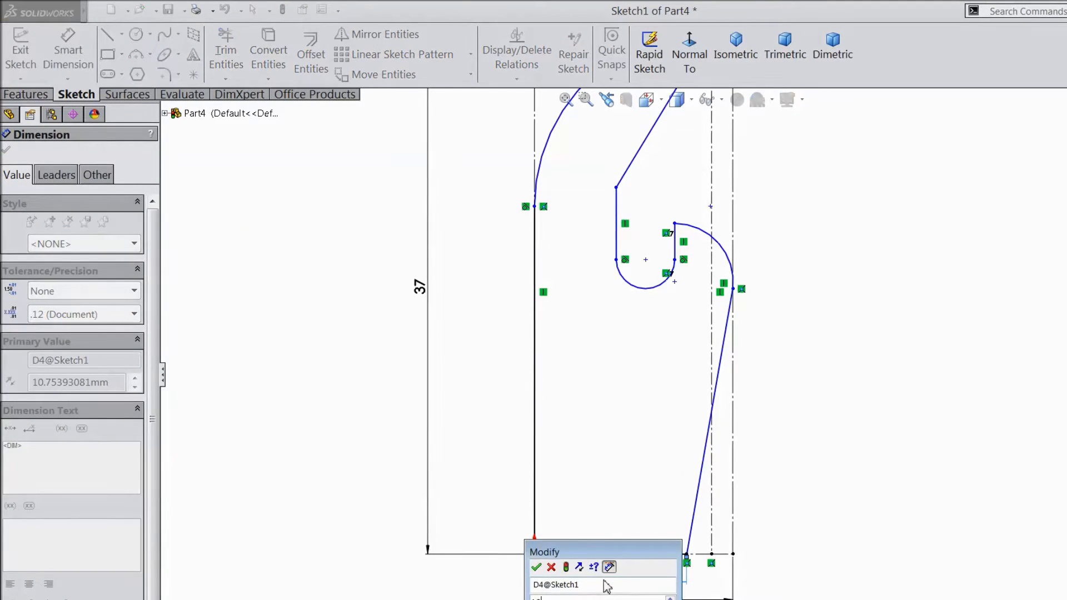
Dimension the outline: 10 mm bottom edge, 13 mm tip curve height and 10.5 mm.
{"action": "left_click", "coordinate": [537, 567]}
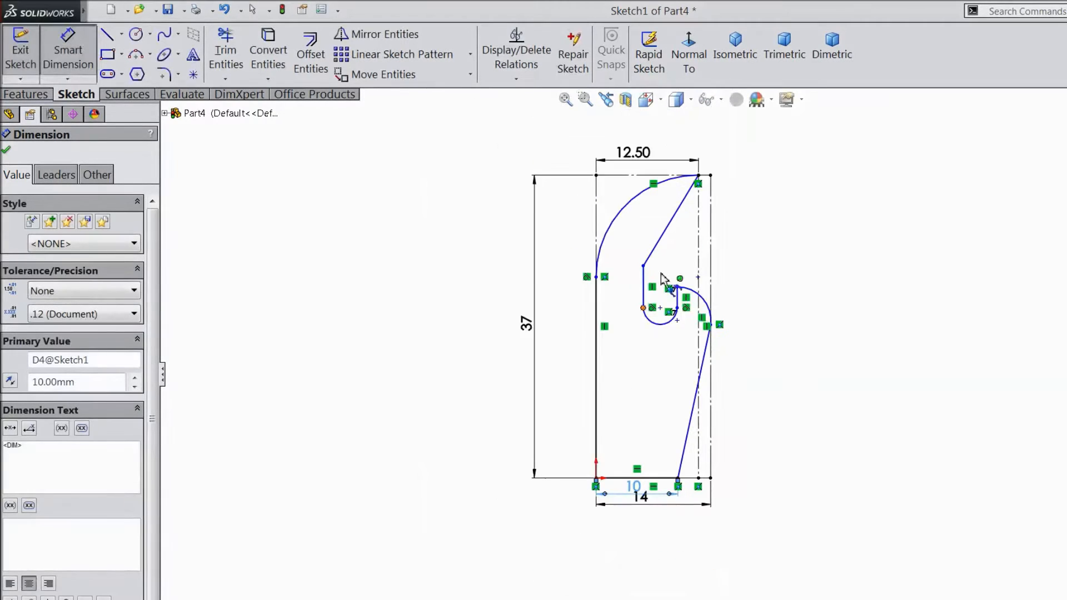
{"action": "scroll", "scroll_direction": "up", "scroll_amount": 3}
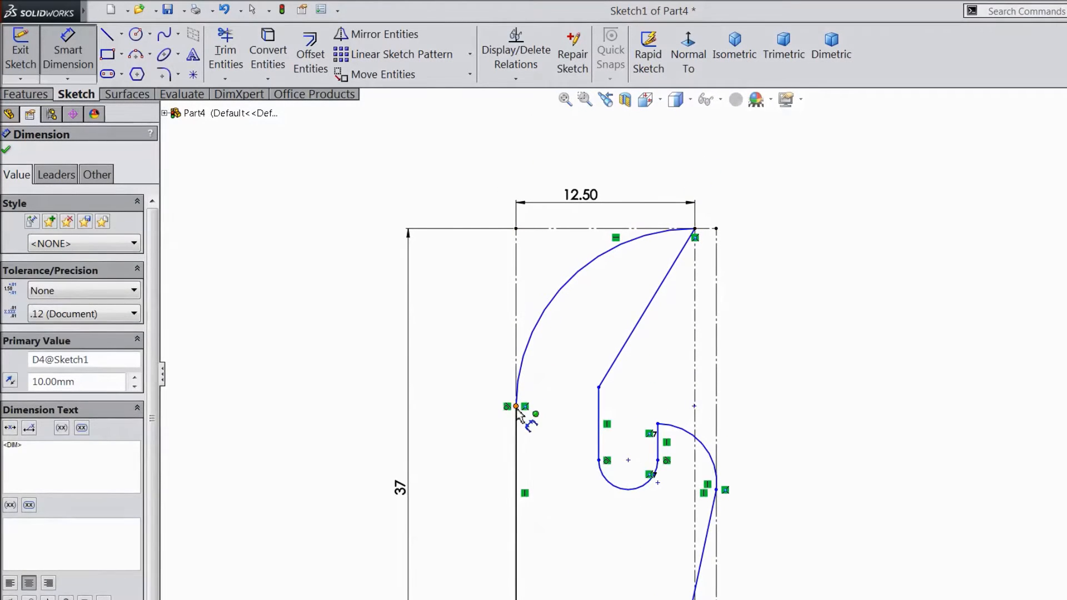
{"action": "left_click", "coordinate": [514, 407]}
{"action": "type", "text": "13"}
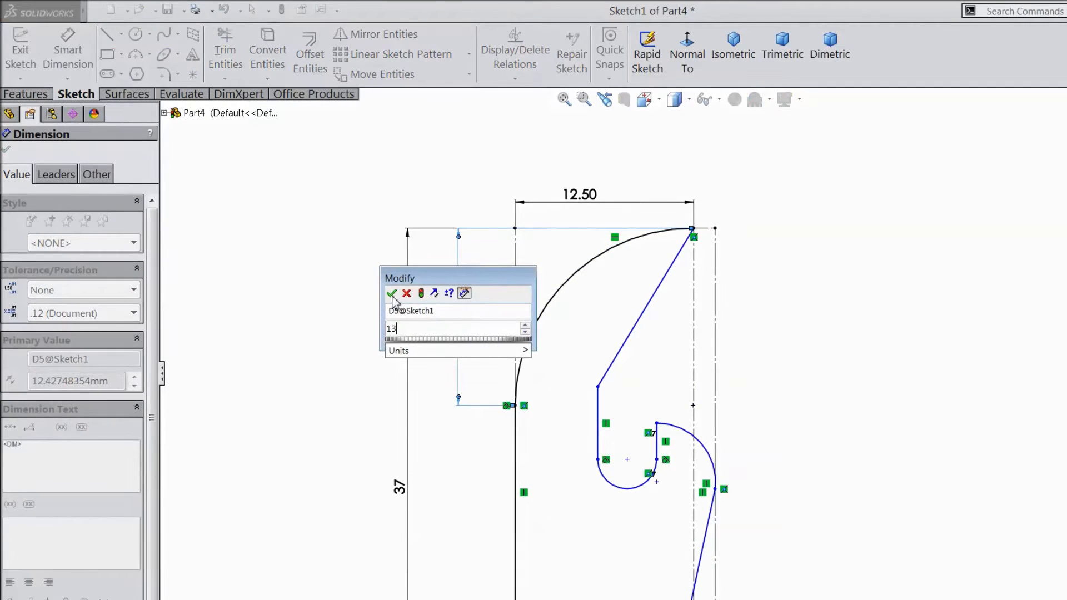
{"action": "left_click", "coordinate": [392, 293]}
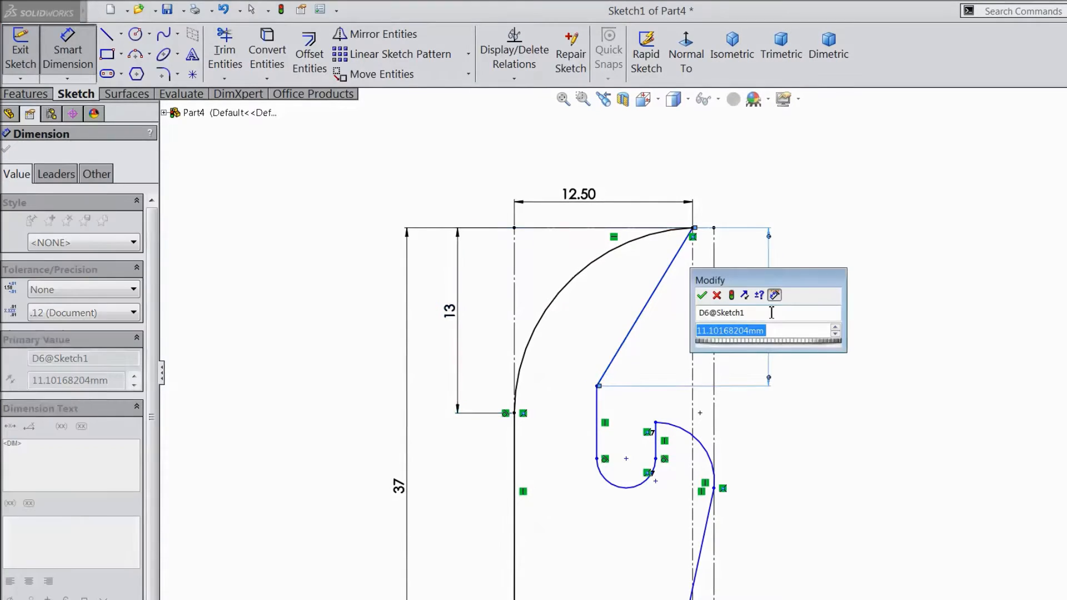
{"action": "type", "text": "10.5"}
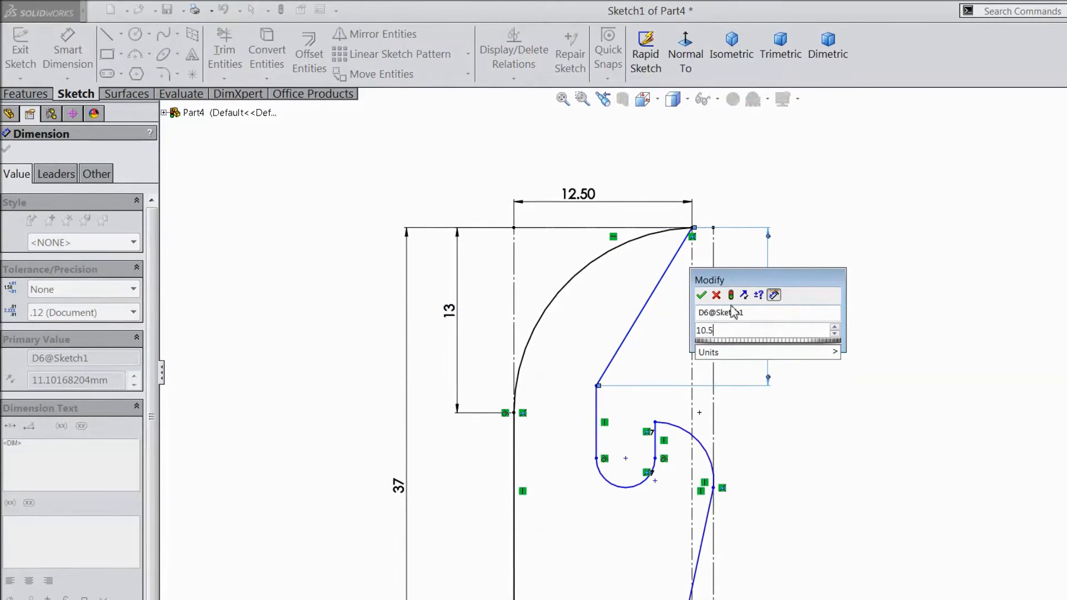
{"action": "left_click", "coordinate": [702, 295]}
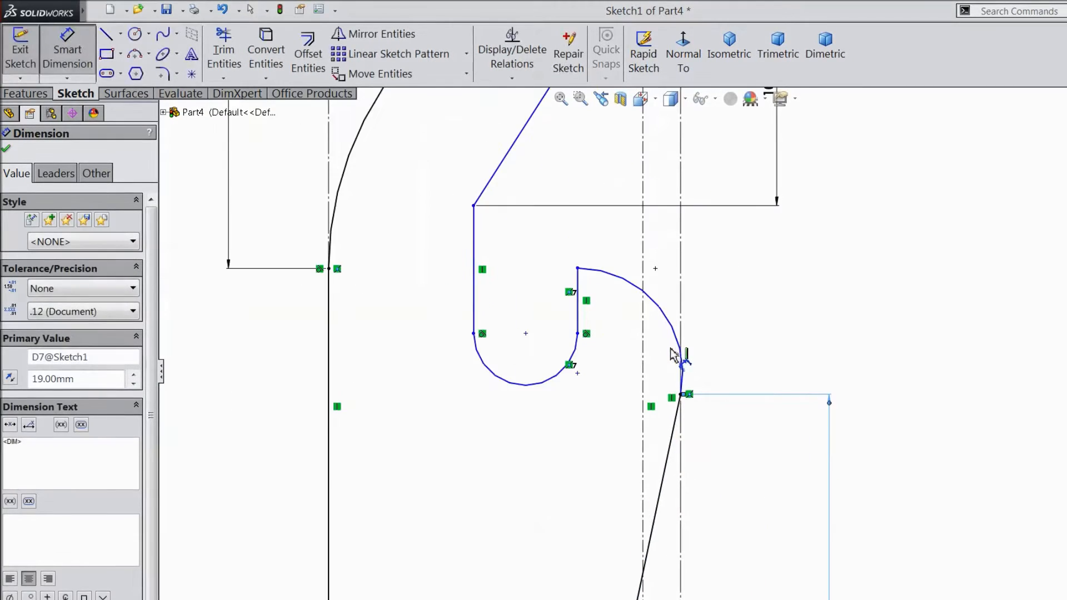
Dimension the notch with R2.5 and R3 arcs and an 8 mm inner edge.
{"action": "left_click", "coordinate": [674, 320]}
{"action": "type", "text": "2.5"}
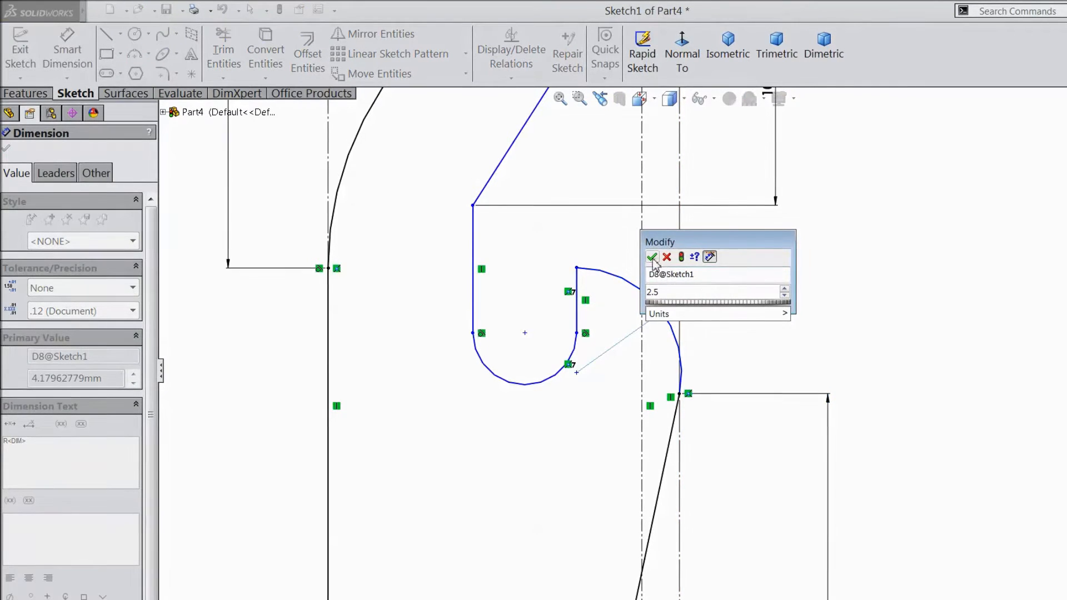
{"action": "left_click", "coordinate": [653, 257]}
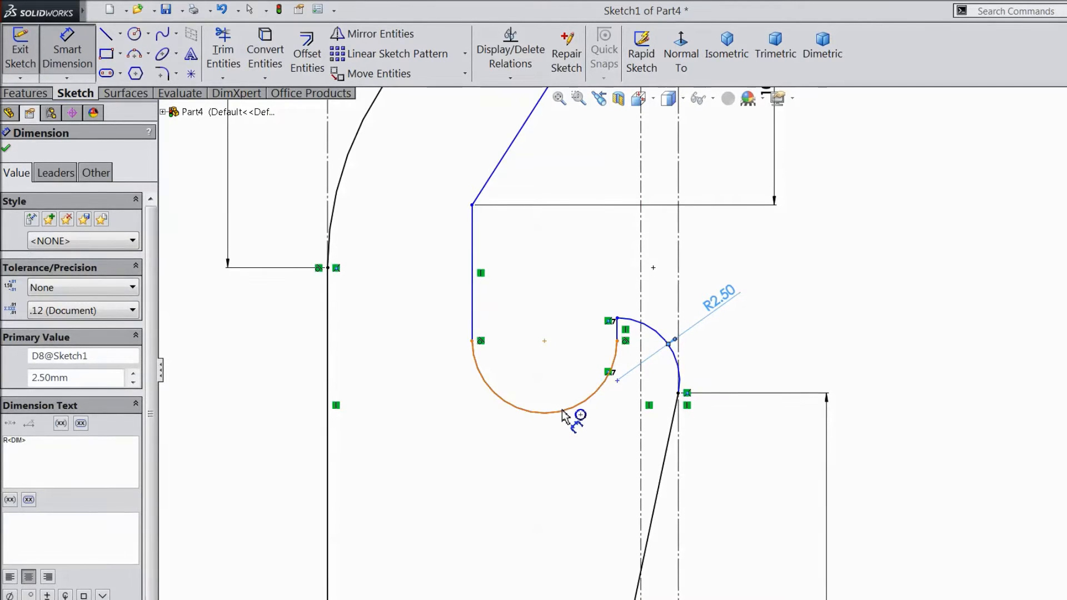
{"action": "left_click", "coordinate": [517, 404]}
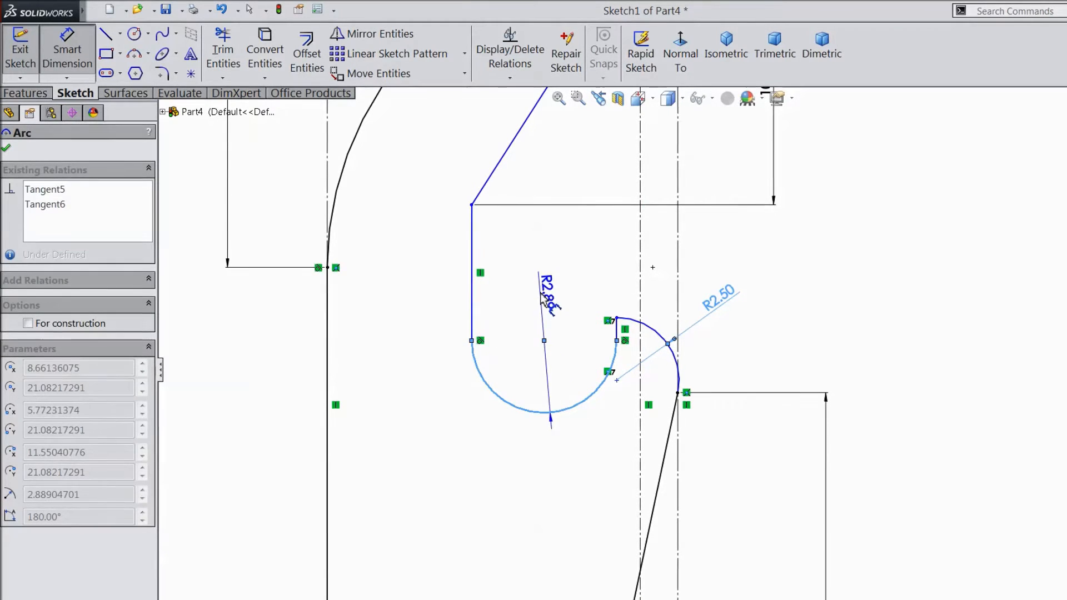
{"action": "left_click", "coordinate": [548, 286]}
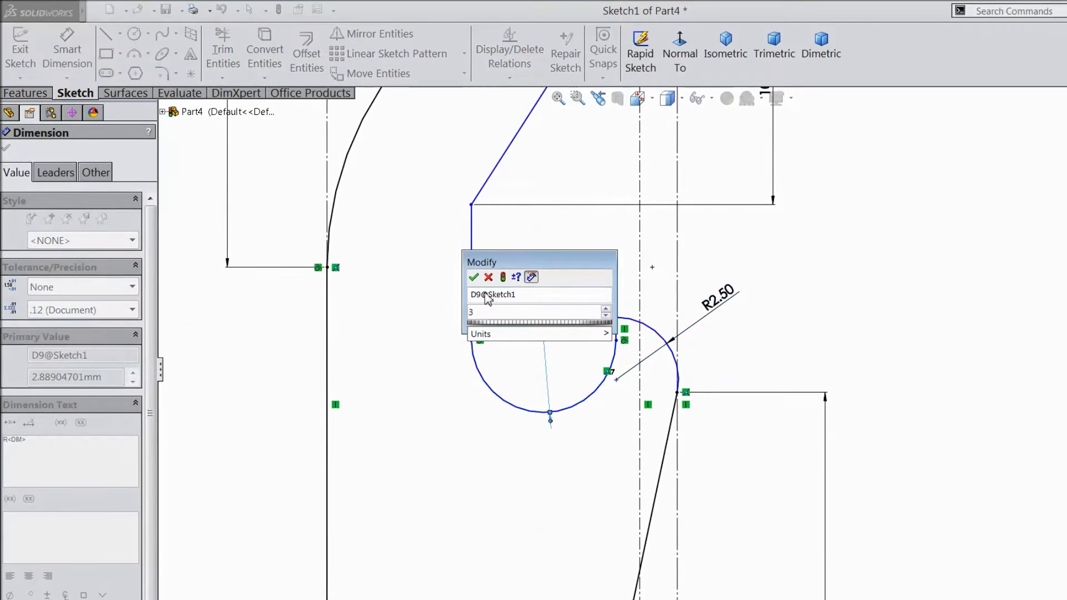
{"action": "left_click", "coordinate": [473, 278]}
{"action": "type", "text": "8"}
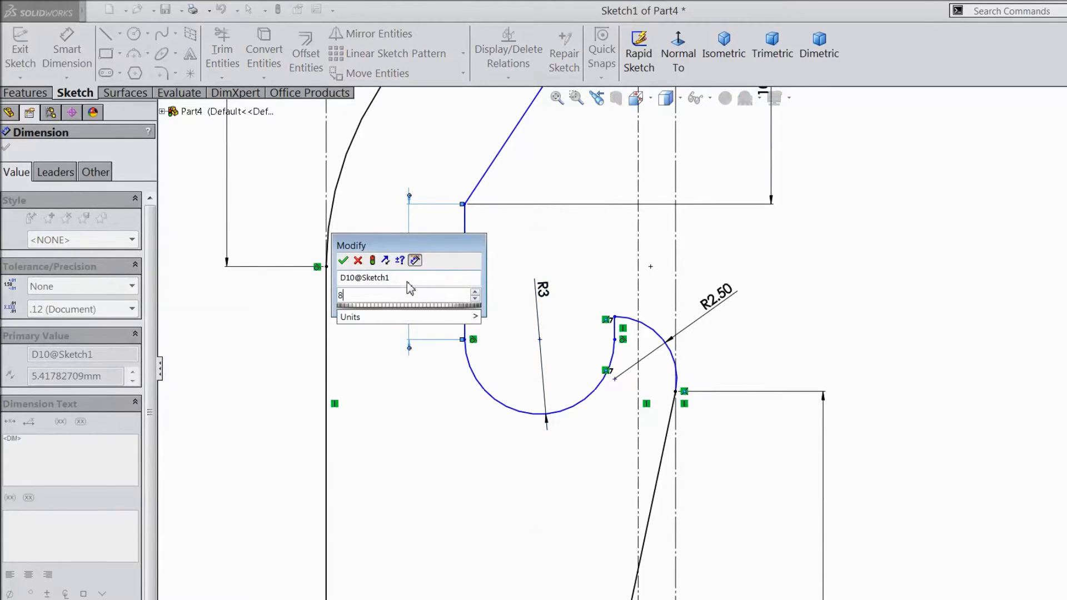
{"action": "left_click", "coordinate": [344, 260]}
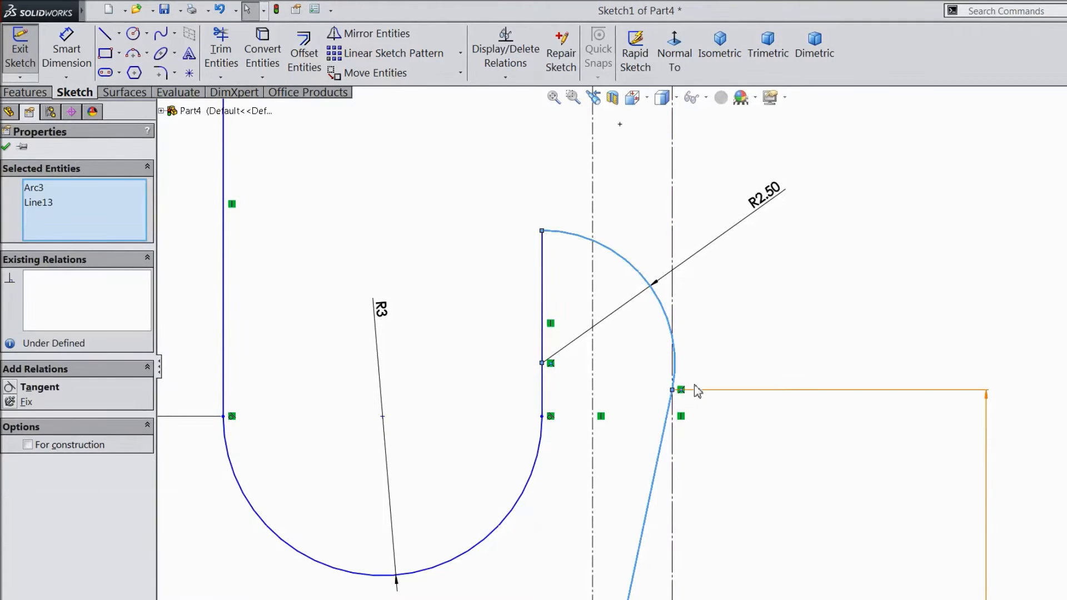
Make the small R2.5 notch arc tangent to both adjoining lines.
{"action": "left_click", "coordinate": [40, 387]}
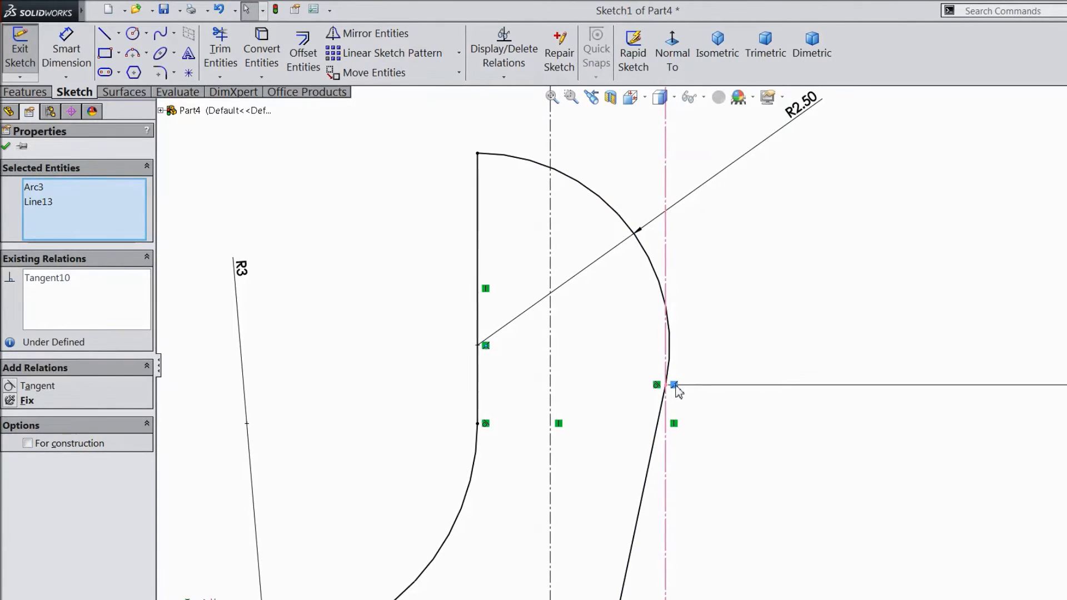
{"action": "left_click", "coordinate": [677, 389]}
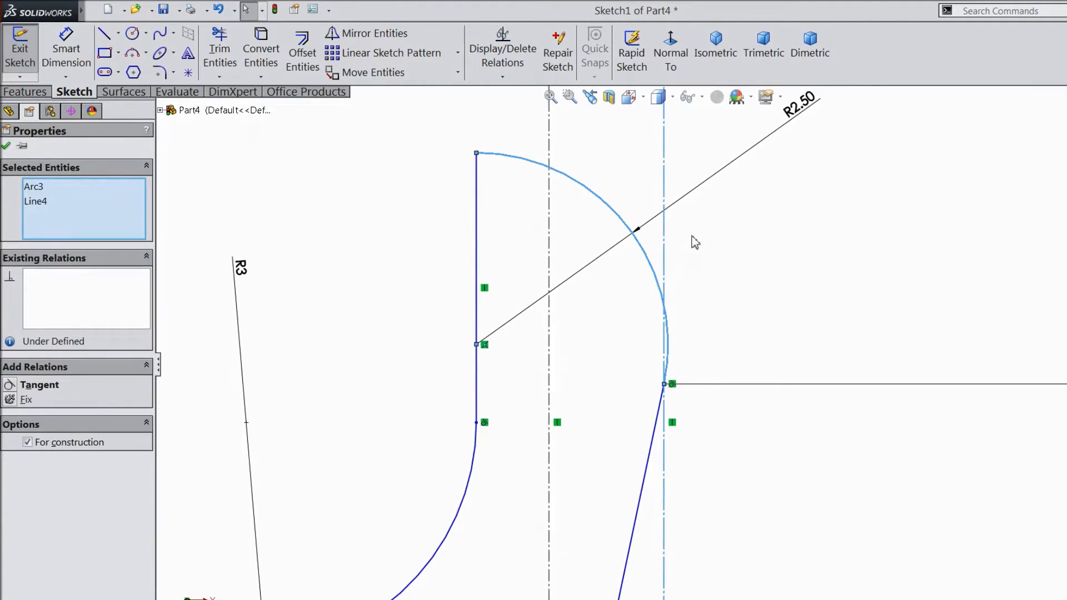
{"action": "left_click", "coordinate": [40, 385]}
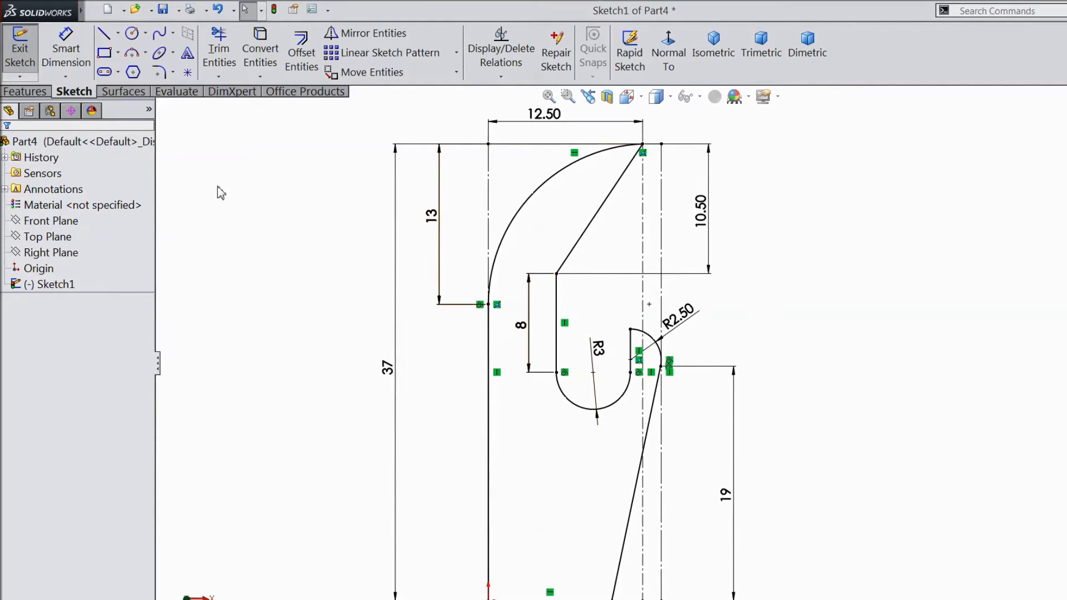
Extrude the blade sketch Blind to 1.60 mm and pick the top face for a new sketch.
{"action": "left_click", "coordinate": [26, 91]}
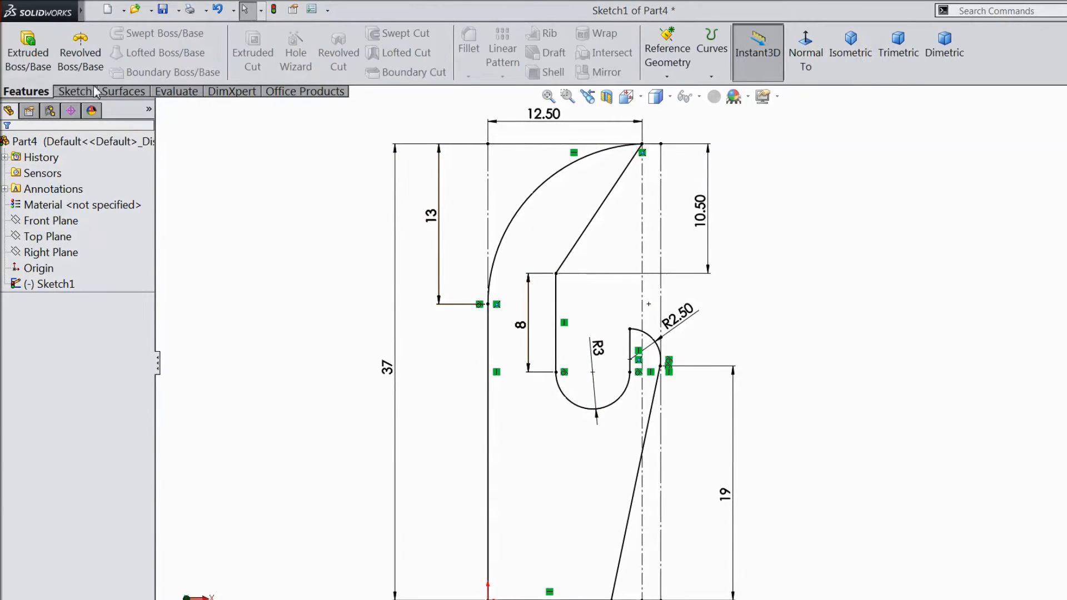
{"action": "left_click", "coordinate": [27, 49]}
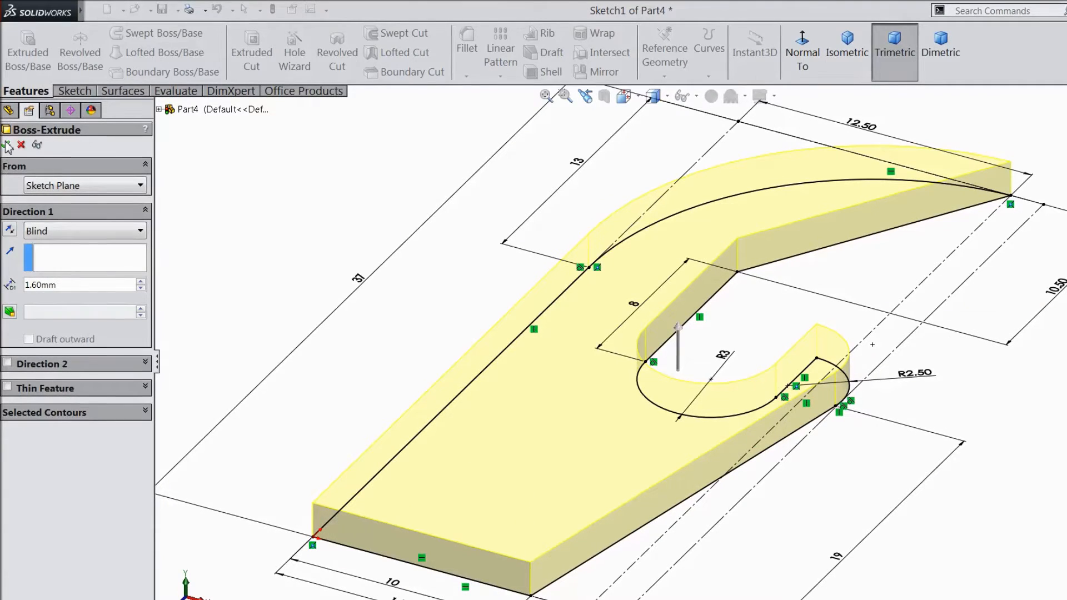
{"action": "left_click", "coordinate": [9, 144]}
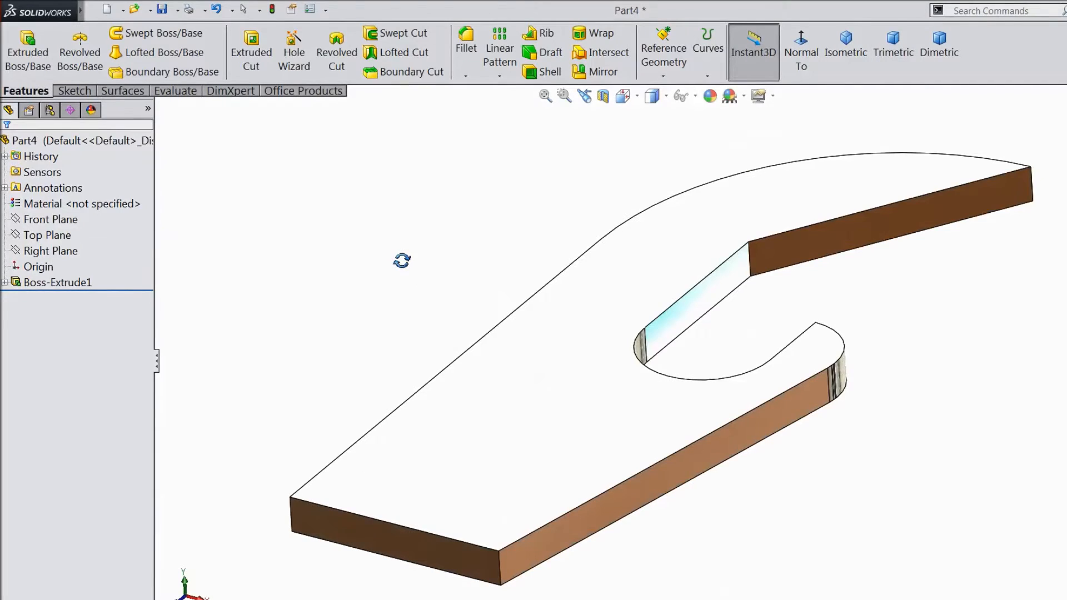
{"action": "left_click", "coordinate": [538, 420]}
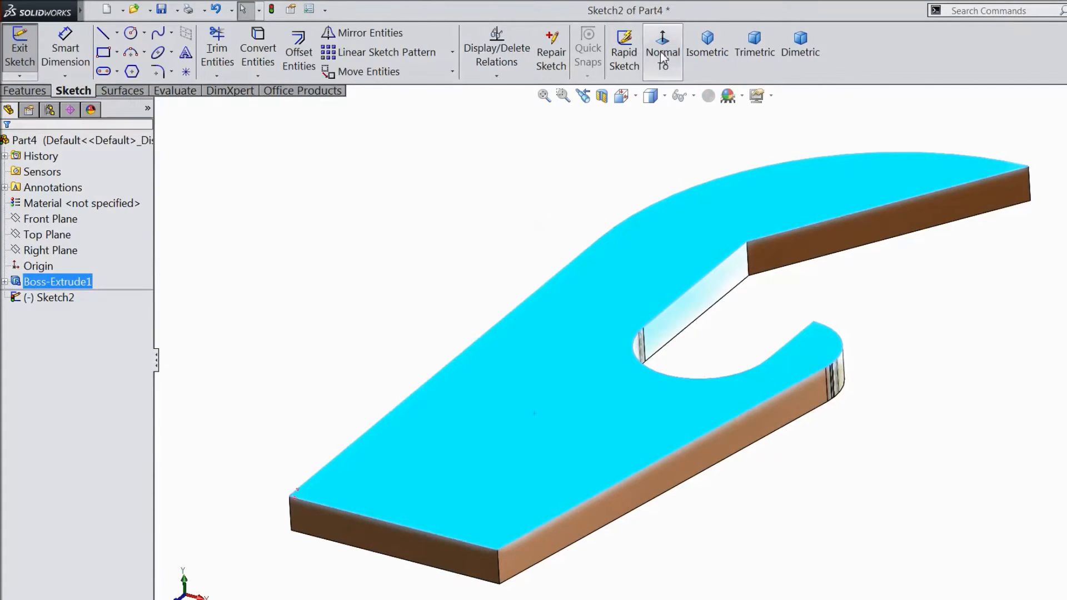
View normal to the face and sketch a rectangle and circle at the lower left edge.
{"action": "left_click", "coordinate": [663, 52]}
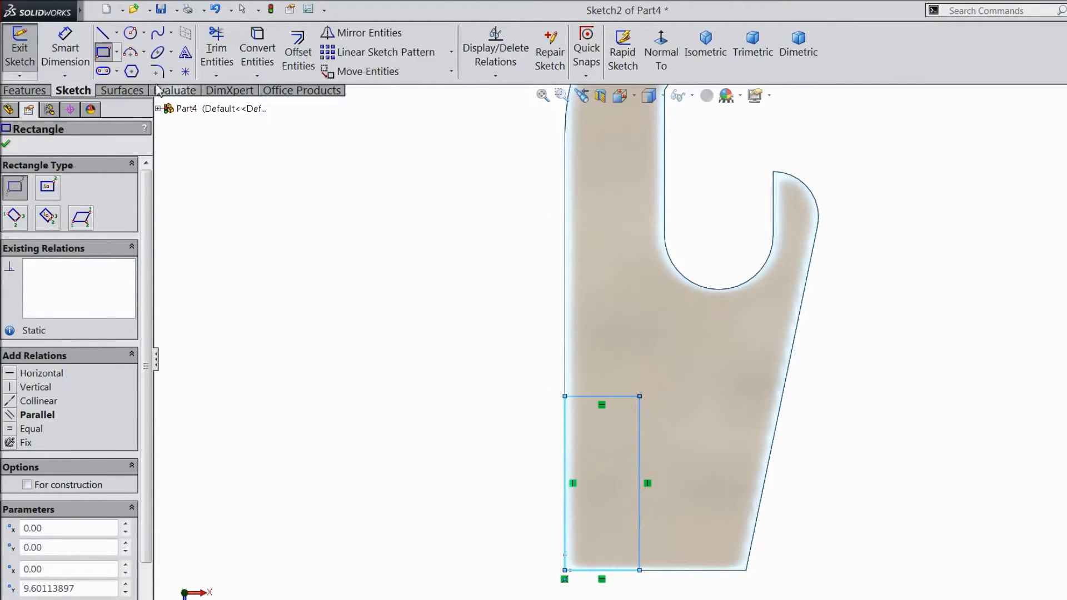
{"action": "left_click", "coordinate": [132, 33]}
{"action": "type", "text": "8"}
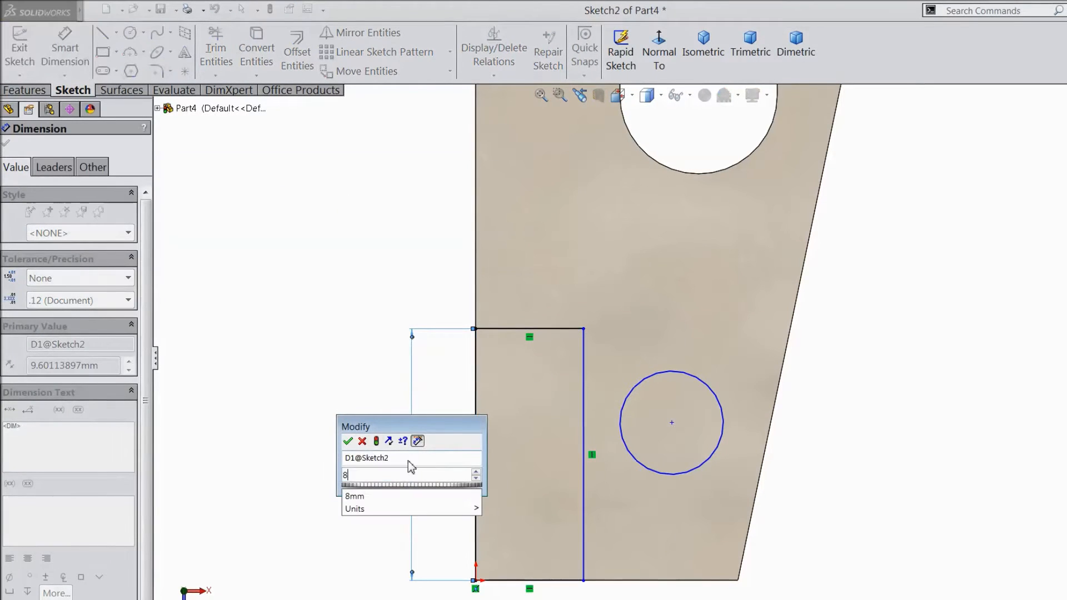
Dimension the rectangle 8 high by 3.5 wide.
{"action": "left_click", "coordinate": [347, 441]}
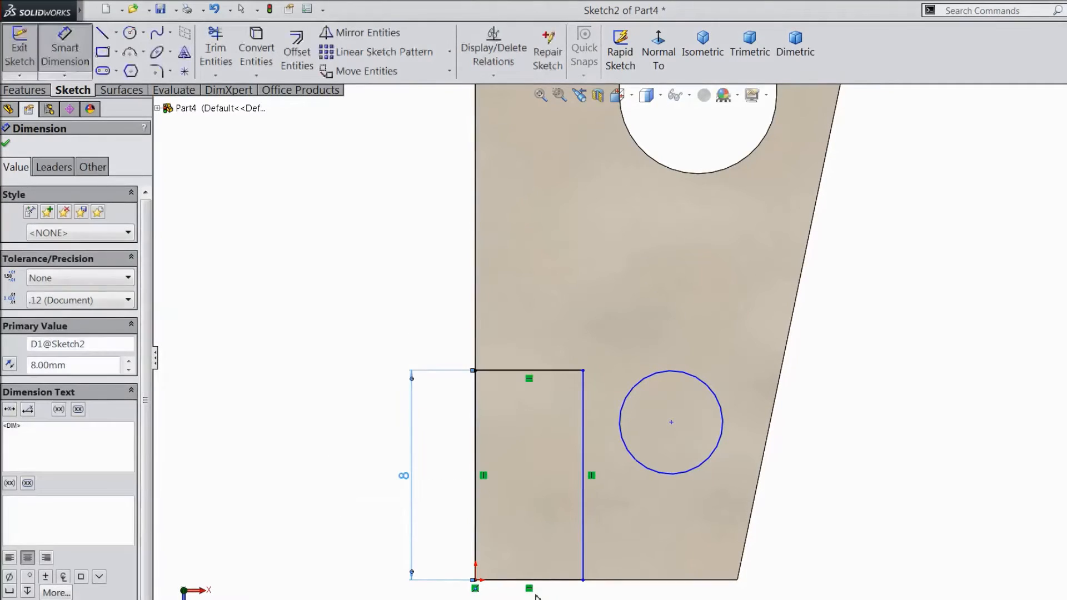
{"action": "left_click", "coordinate": [529, 587]}
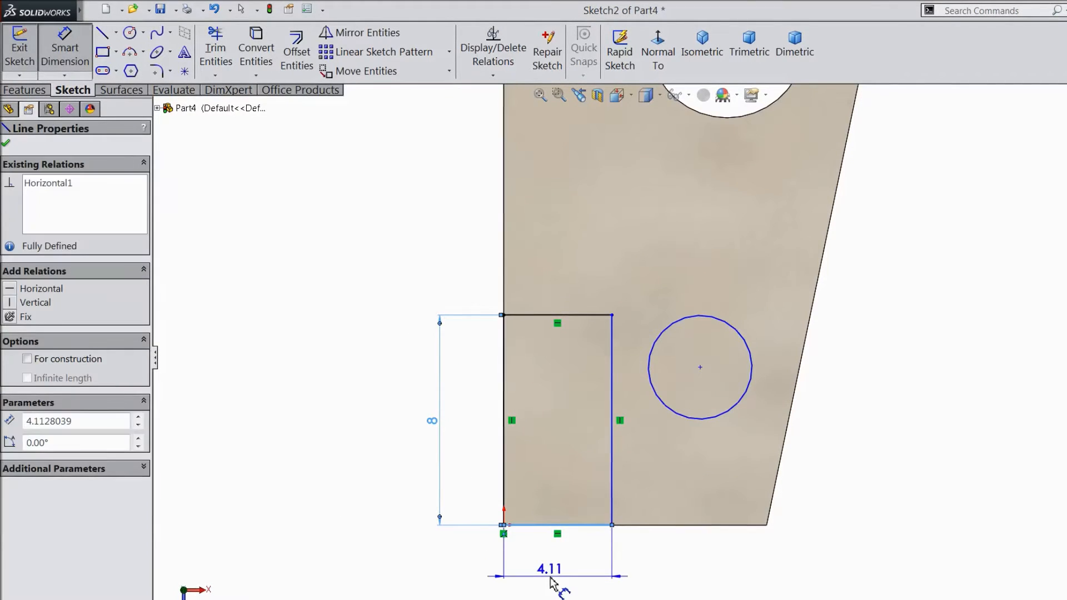
{"action": "left_click", "coordinate": [548, 570]}
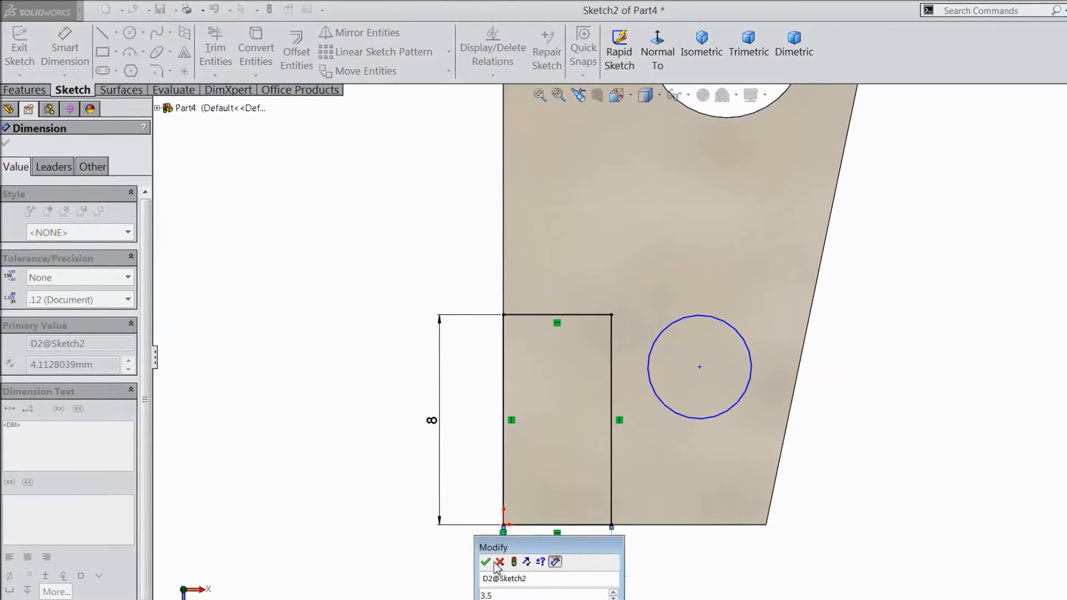
{"action": "left_click", "coordinate": [486, 563]}
{"action": "type", "text": "2"}
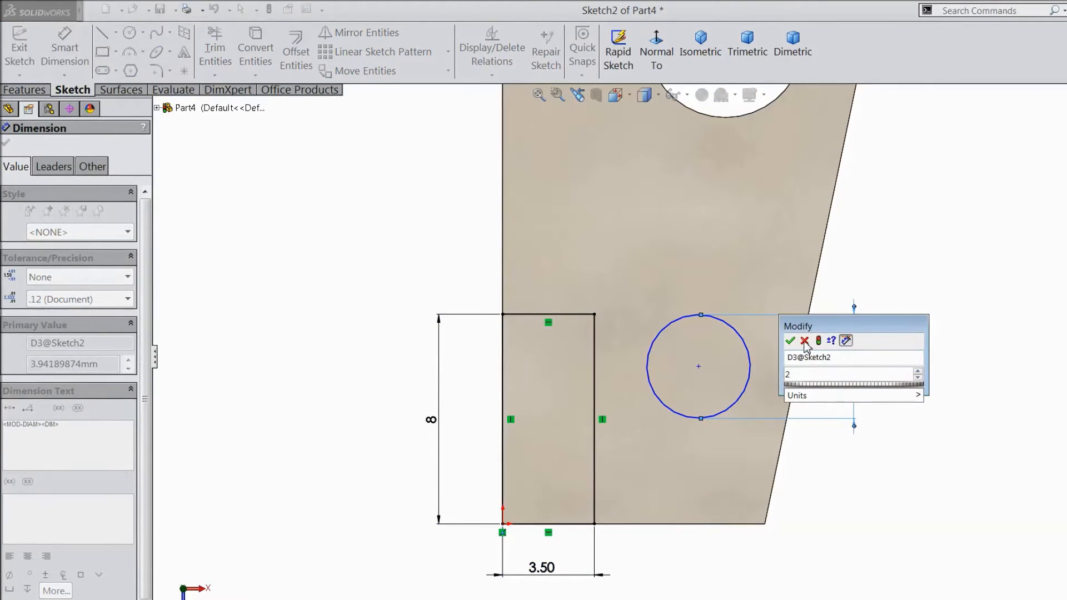
Set the circle to Ø2, positioned 4 mm up and 3 mm from the rectangle.
{"action": "left_click", "coordinate": [789, 342]}
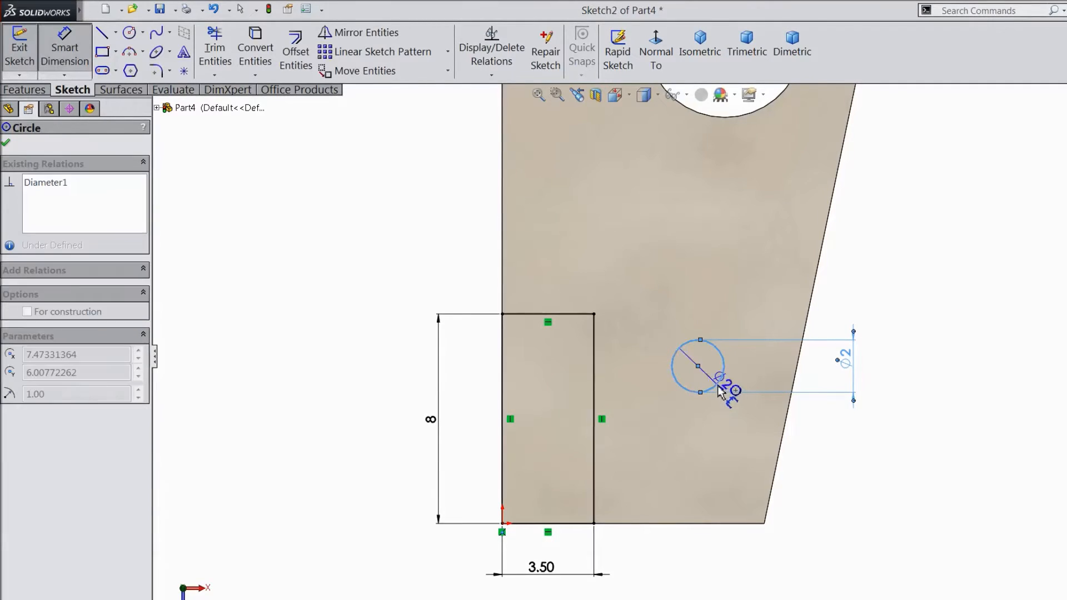
{"action": "left_click", "coordinate": [5, 144]}
{"action": "type", "text": "4"}
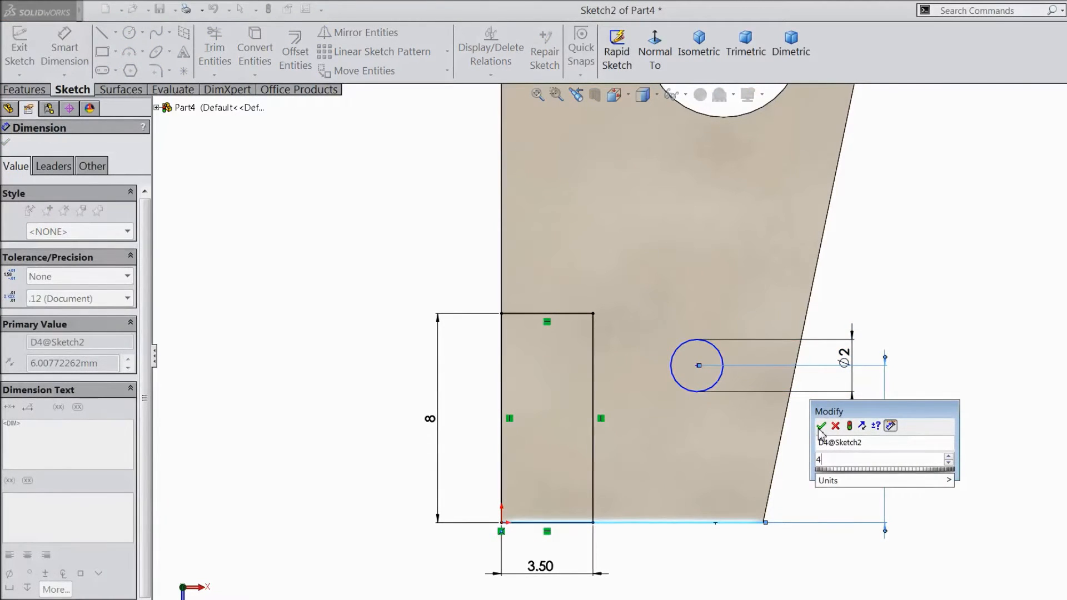
{"action": "left_click", "coordinate": [821, 426]}
{"action": "type", "text": "3"}
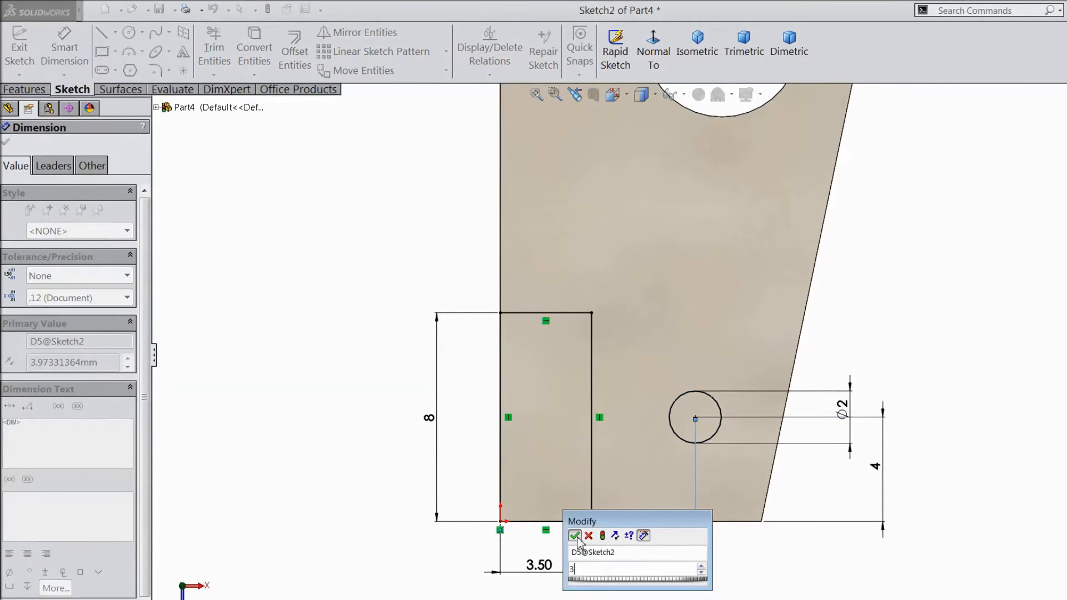
{"action": "left_click", "coordinate": [575, 536]}
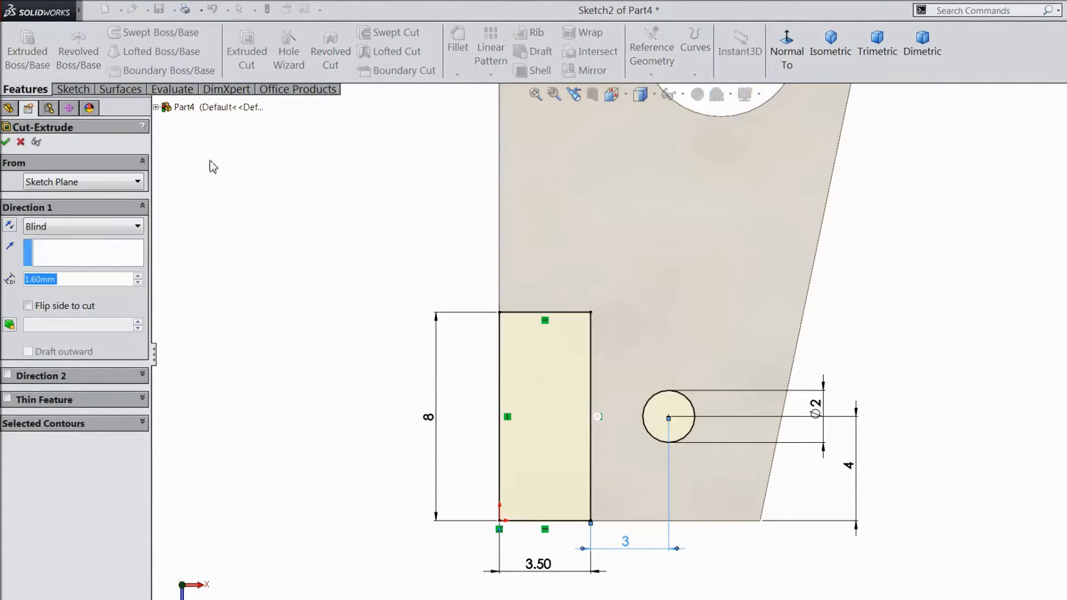
Cut the rectangle and circle through the blade as Cut-Extrude1.
{"action": "left_click", "coordinate": [84, 225]}
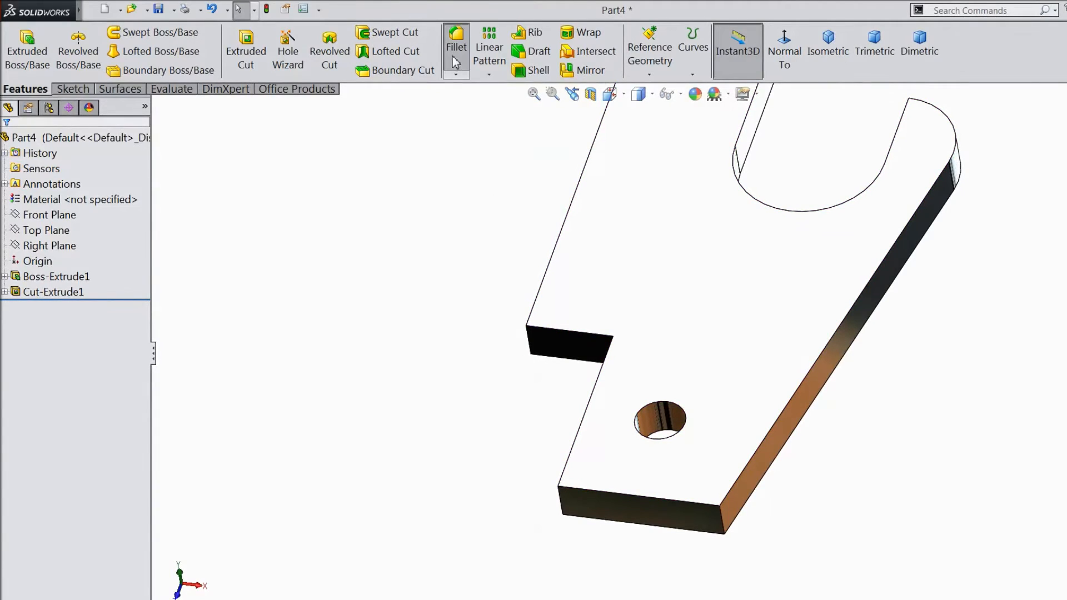
Fillet the blade's bottom corner edge with a 0.5 mm radius.
{"action": "left_click", "coordinate": [456, 45]}
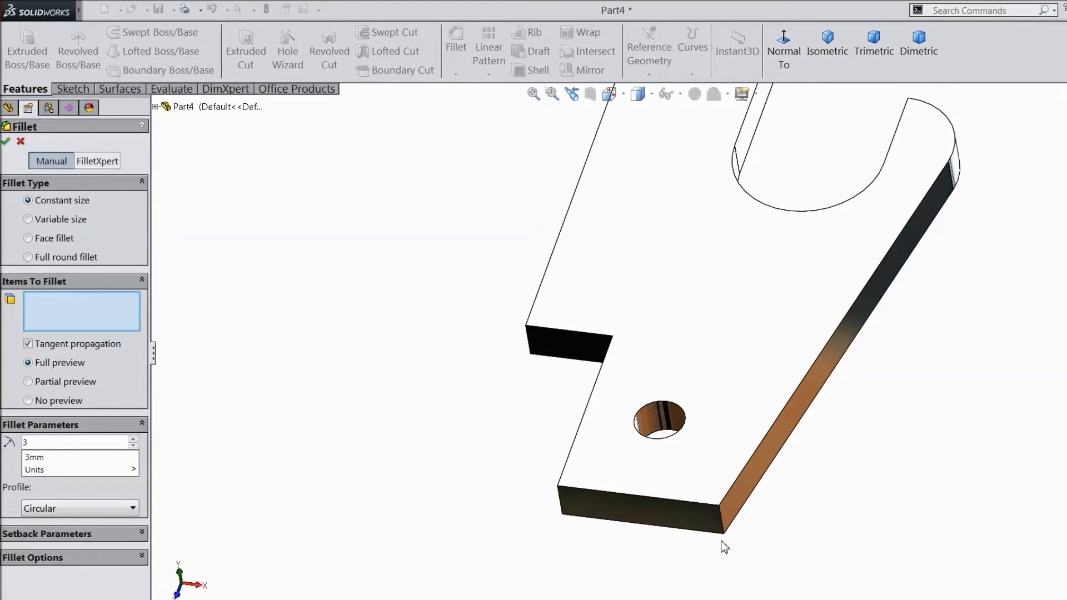
{"action": "left_click", "coordinate": [722, 514]}
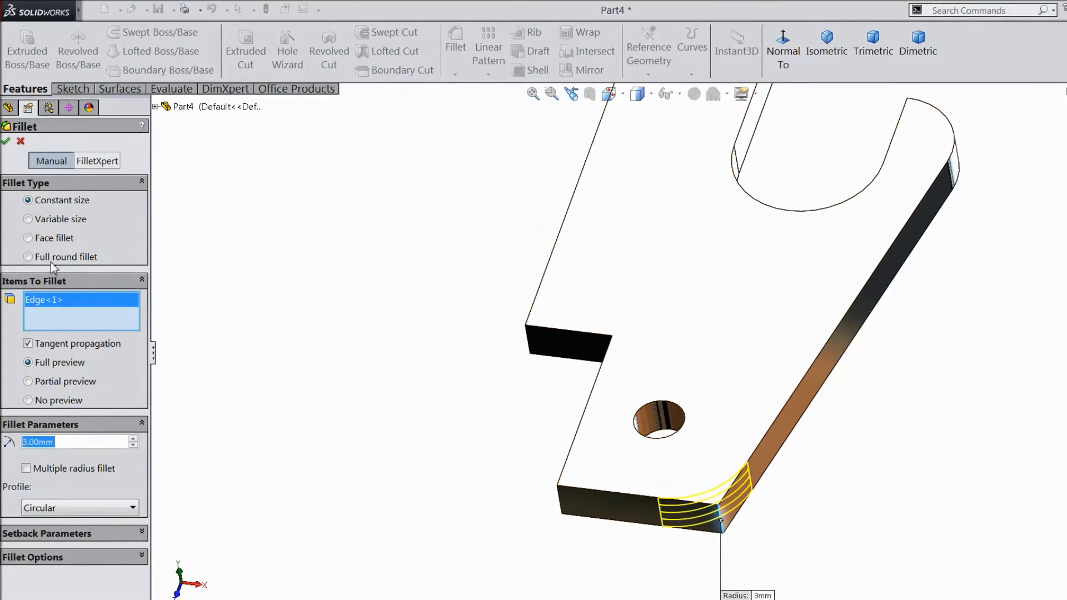
{"action": "left_click", "coordinate": [7, 141]}
{"action": "type", "text": "0.5"}
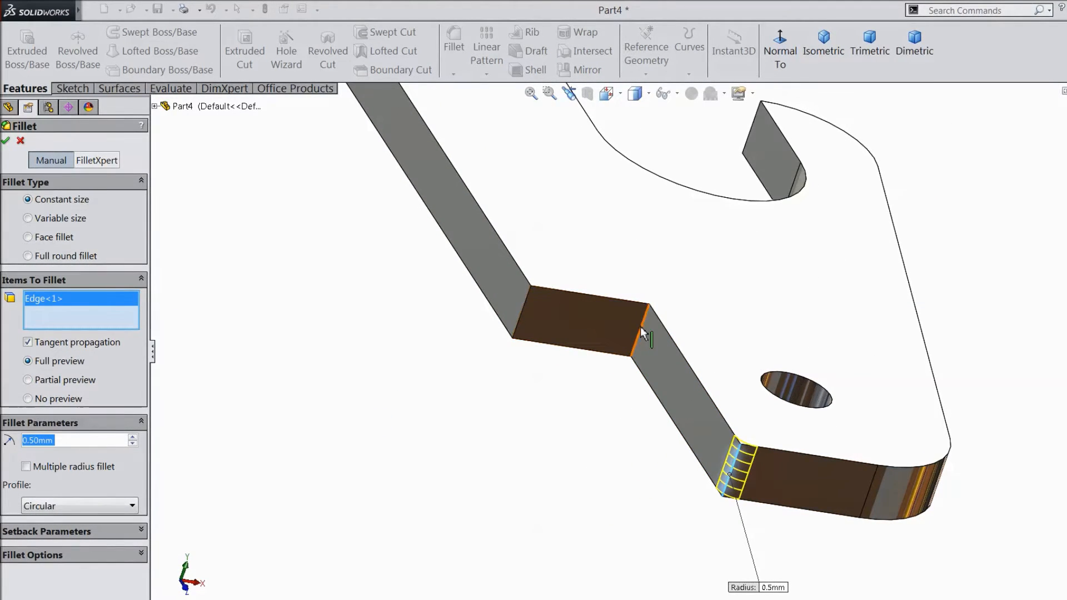
Round the tip and hook corner edges with a 0.5 mm fillet, creating Fillet2.
{"action": "left_click", "coordinate": [521, 326]}
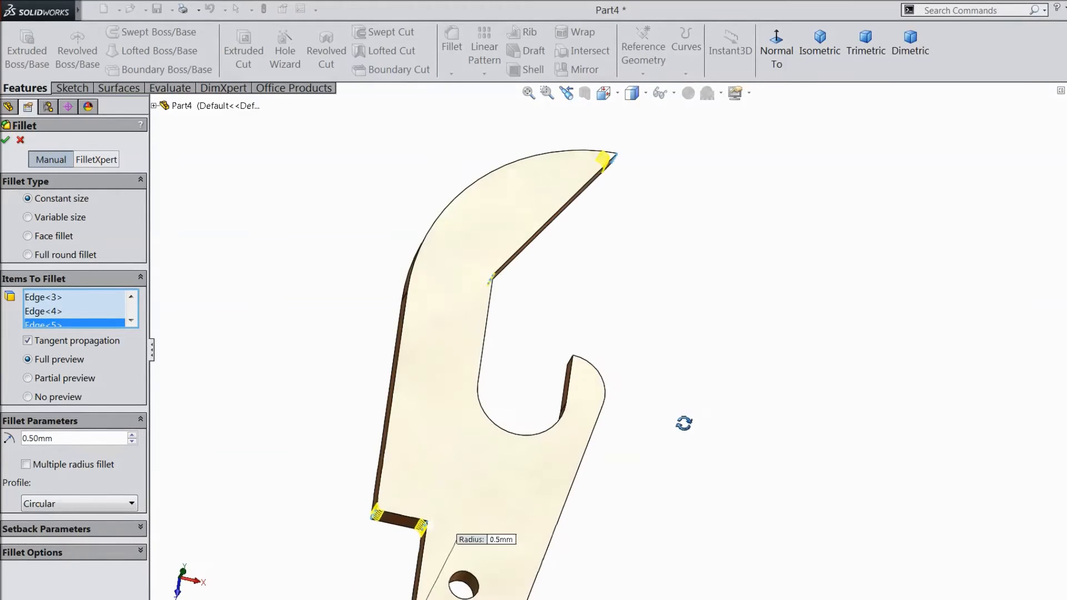
{"action": "scroll", "scroll_direction": "up", "scroll_amount": 3}
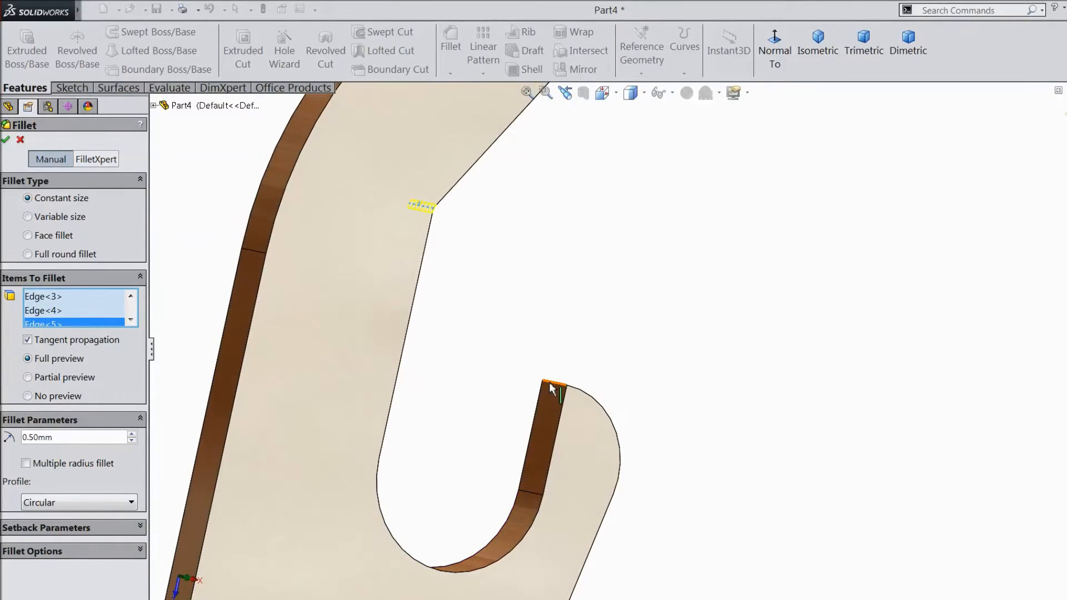
{"action": "left_click", "coordinate": [552, 391]}
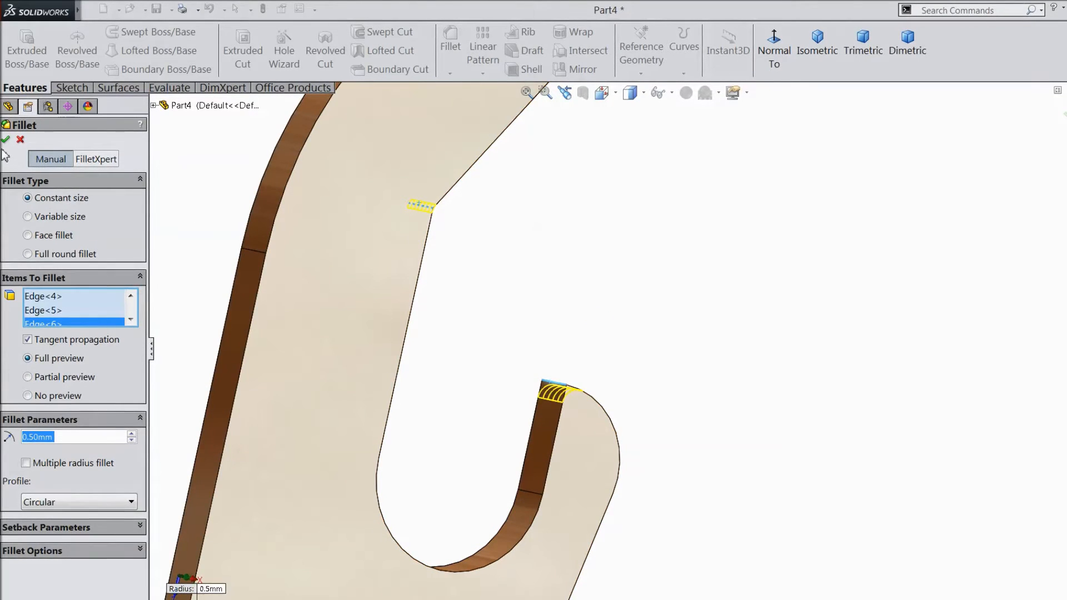
{"action": "left_click", "coordinate": [4, 140]}
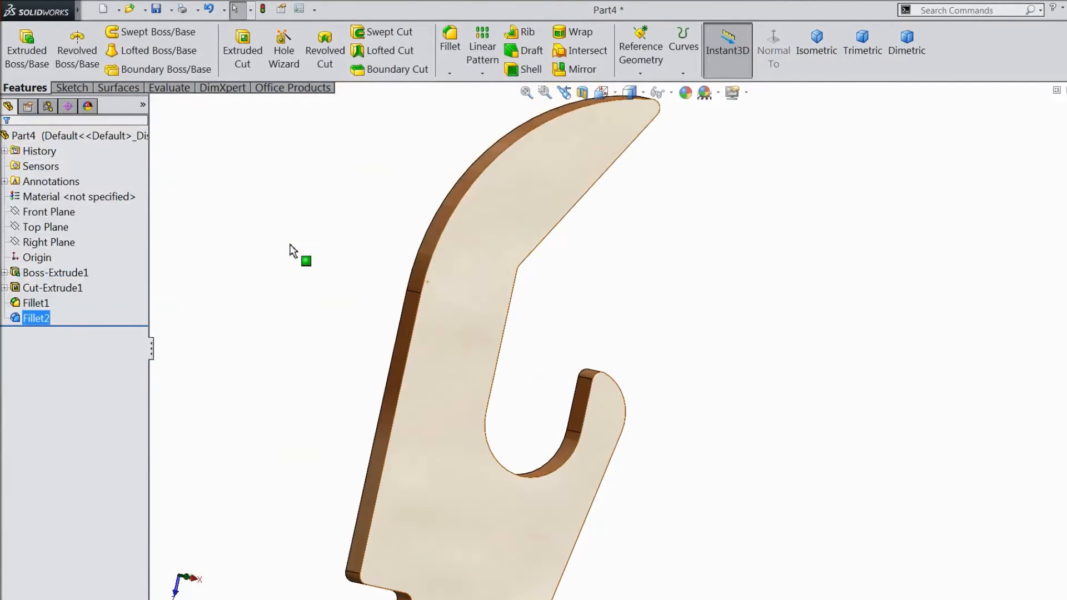
{"action": "left_click", "coordinate": [816, 50]}
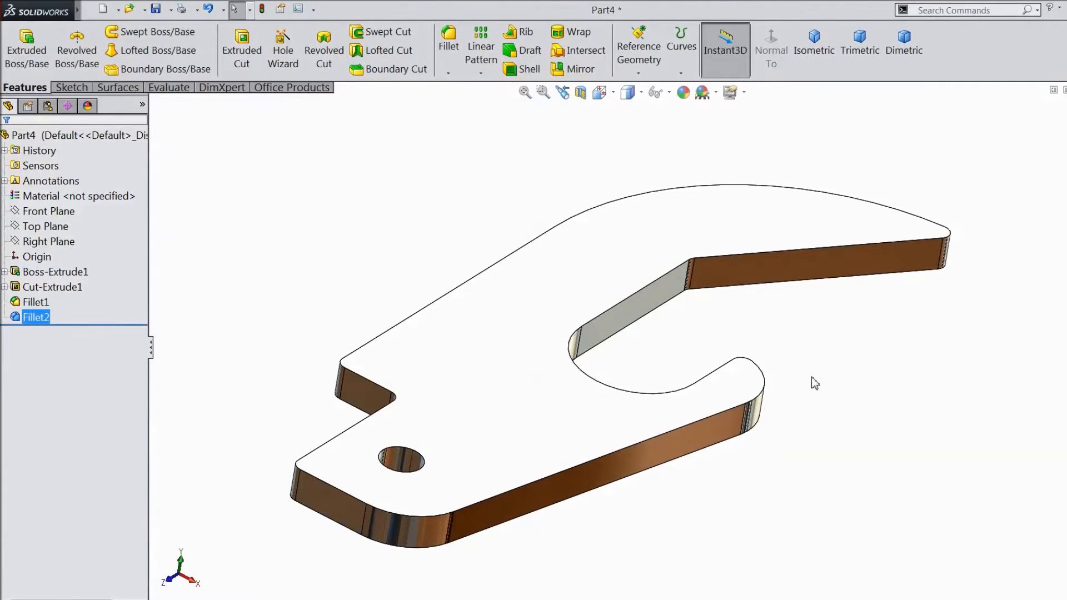
{"action": "left_click", "coordinate": [538, 368]}
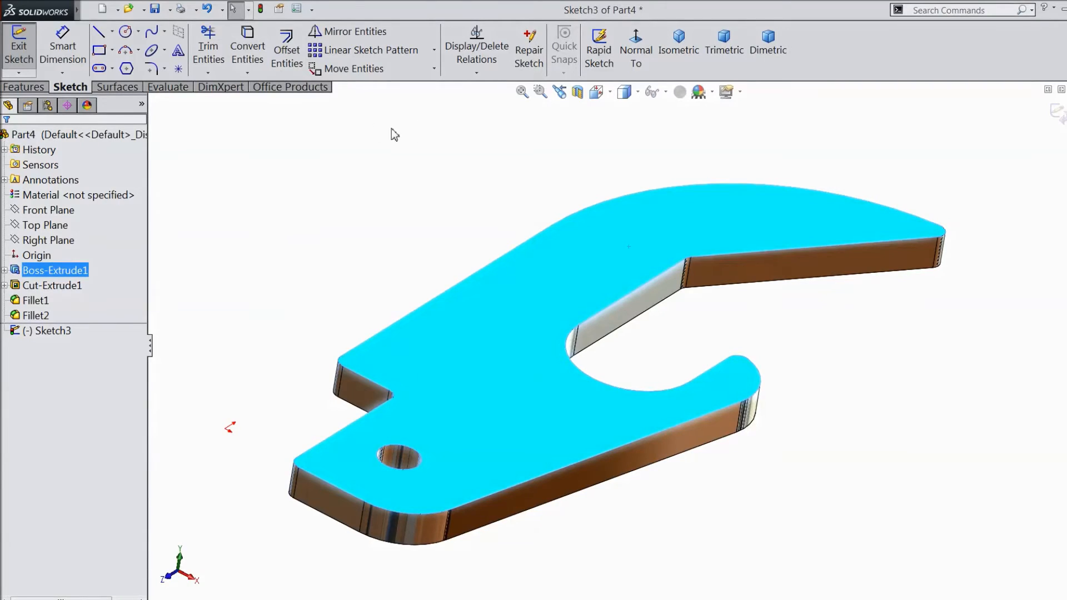
{"action": "mouse_move", "coordinate": [635, 50]}
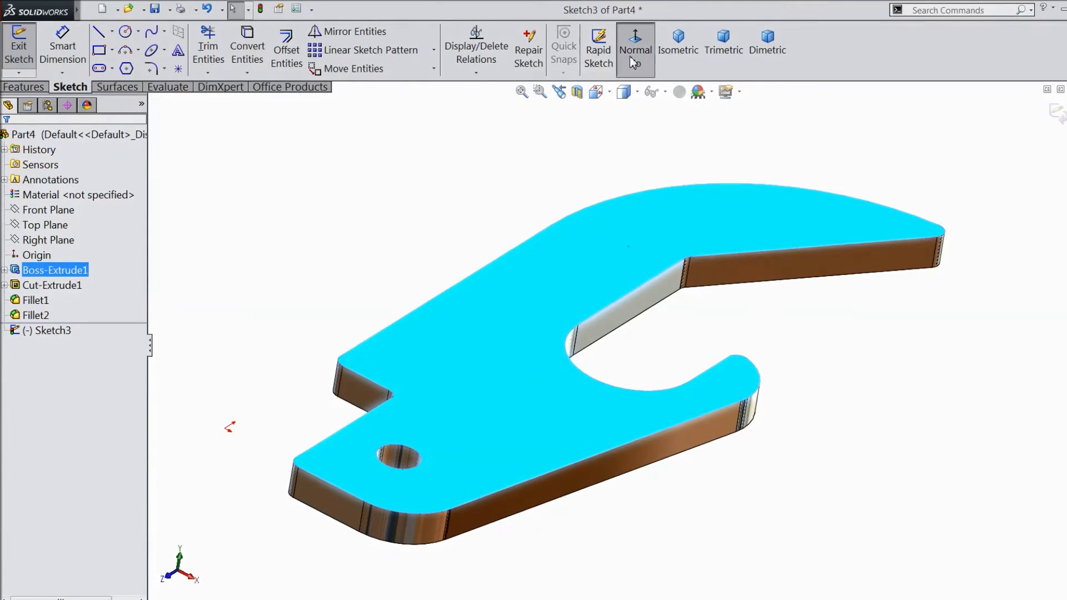
Draw a centerline along the angled tip edge and make it coincident with the tip vertex.
{"action": "left_click", "coordinate": [635, 49]}
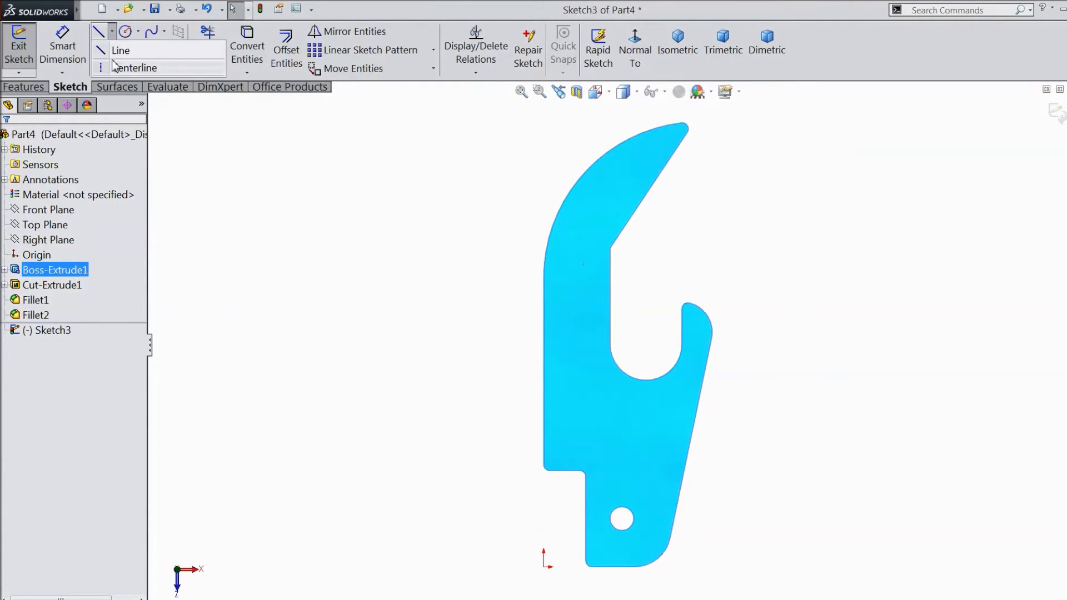
{"action": "left_click", "coordinate": [135, 68]}
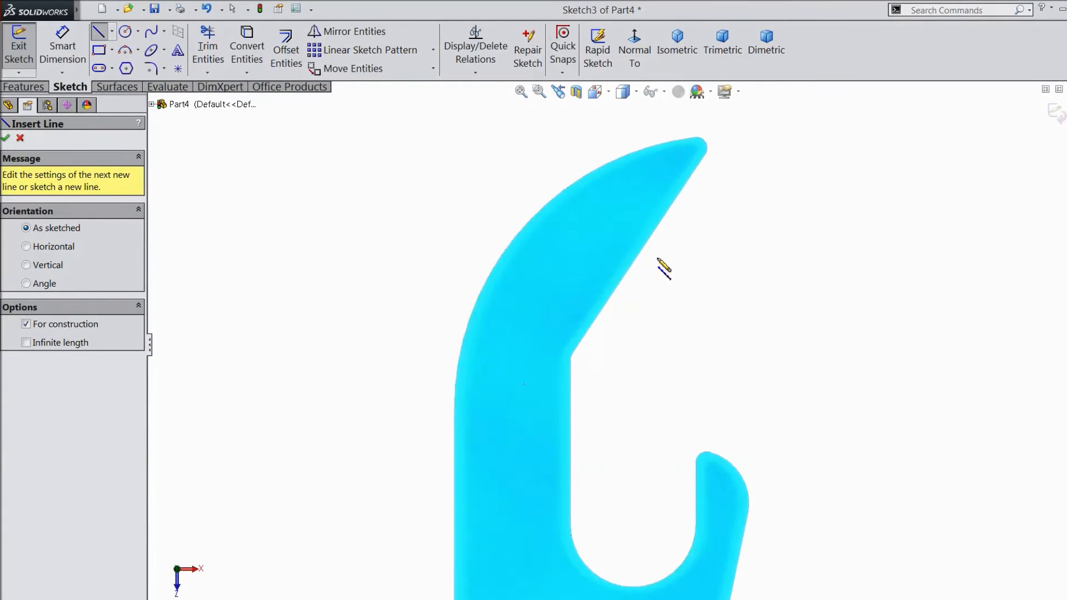
{"action": "mouse_move", "coordinate": [578, 365]}
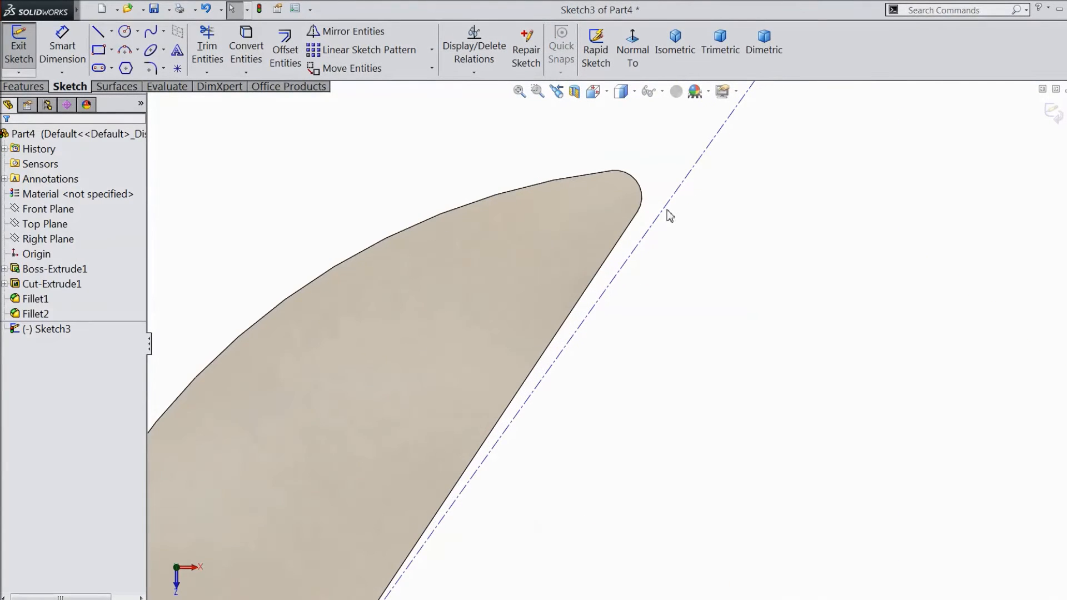
{"action": "left_click", "coordinate": [647, 224]}
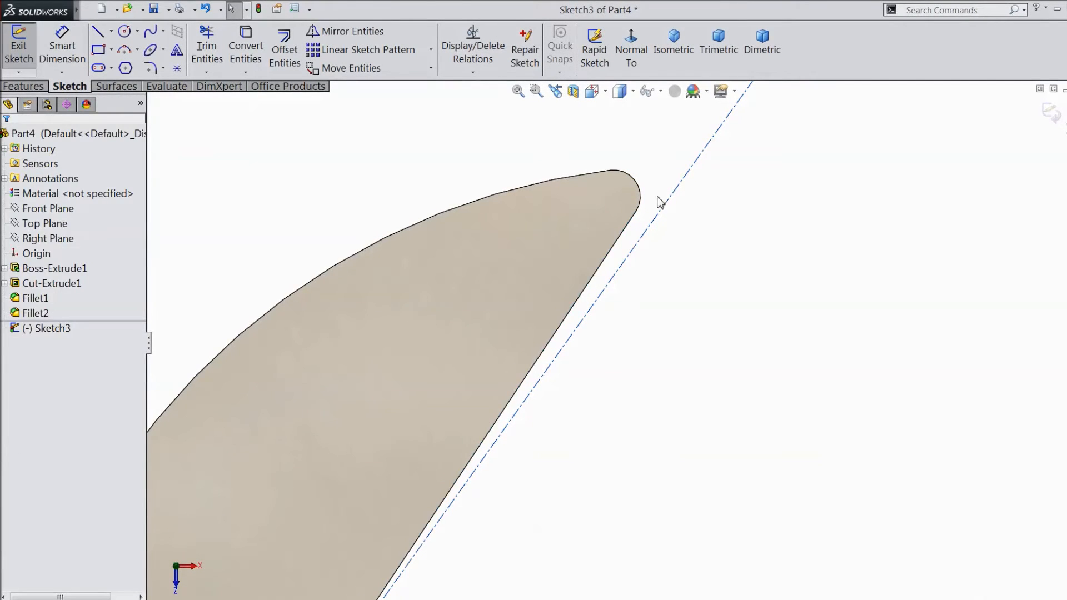
{"action": "left_click", "coordinate": [633, 225]}
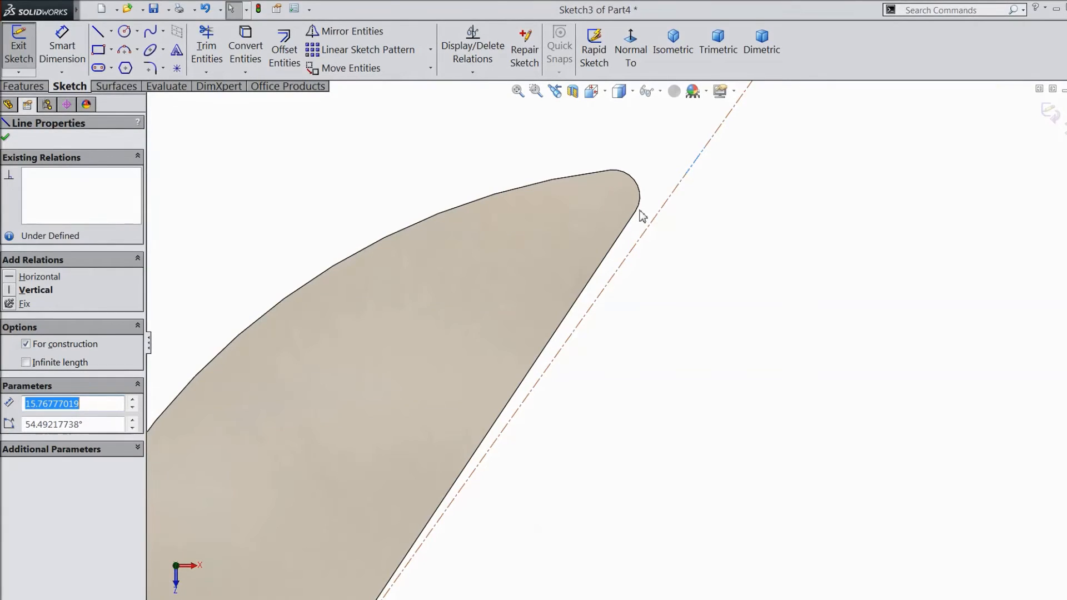
{"action": "left_click", "coordinate": [635, 210]}
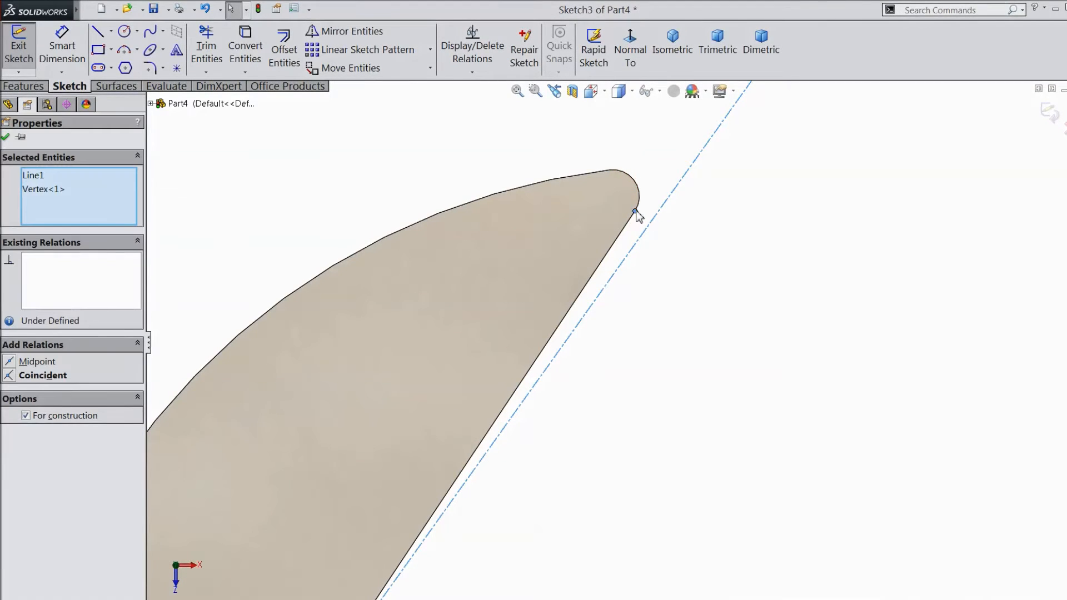
{"action": "mouse_move", "coordinate": [682, 168]}
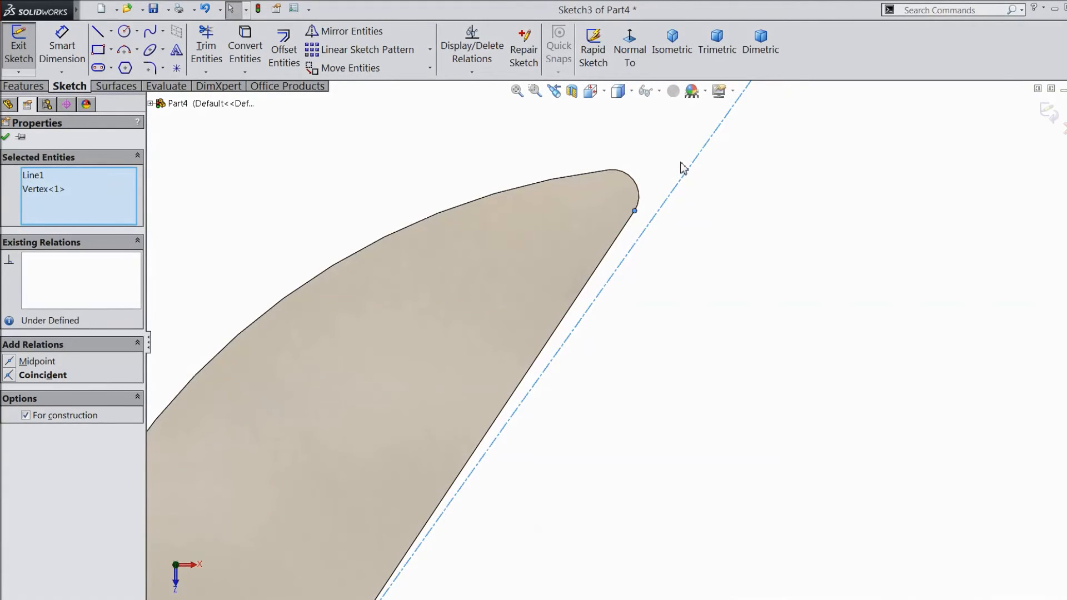
{"action": "left_click", "coordinate": [42, 374]}
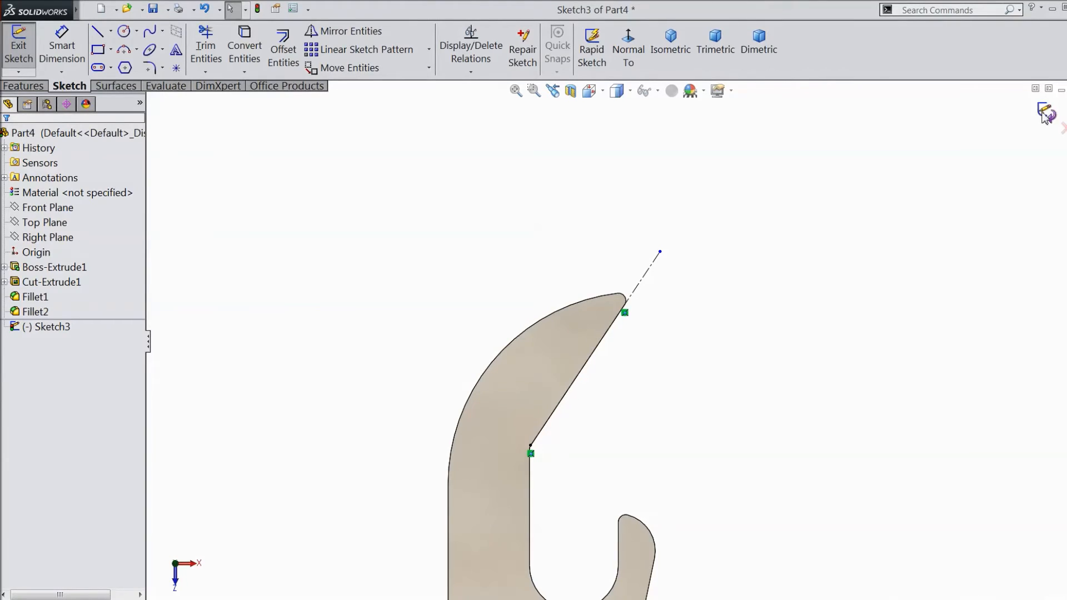
Create Plane1 perpendicular to the tip construction line at its endpoint.
{"action": "left_click", "coordinate": [19, 46]}
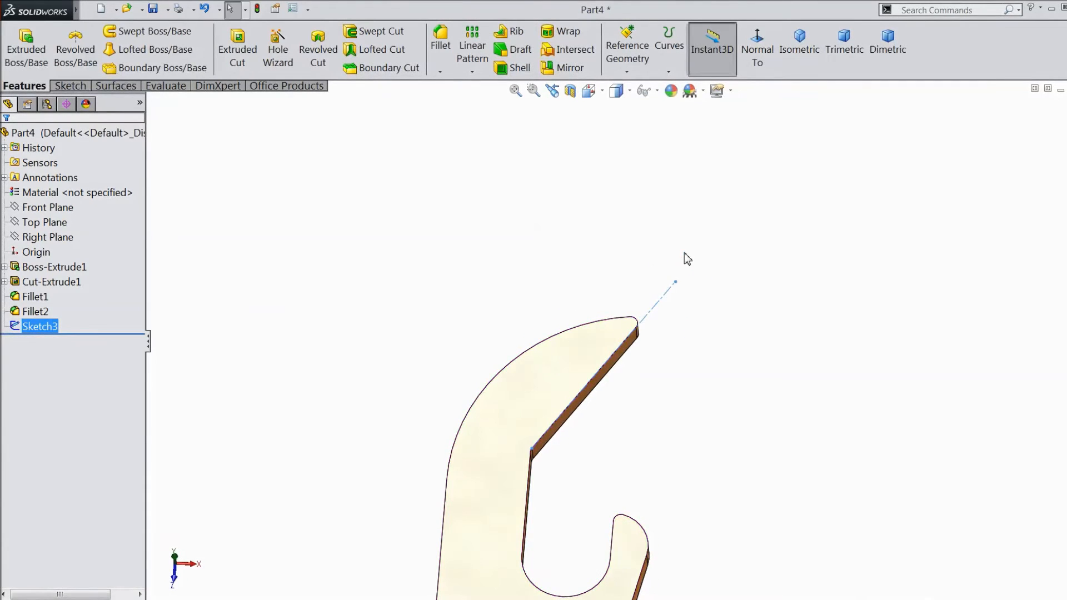
{"action": "left_click", "coordinate": [799, 41]}
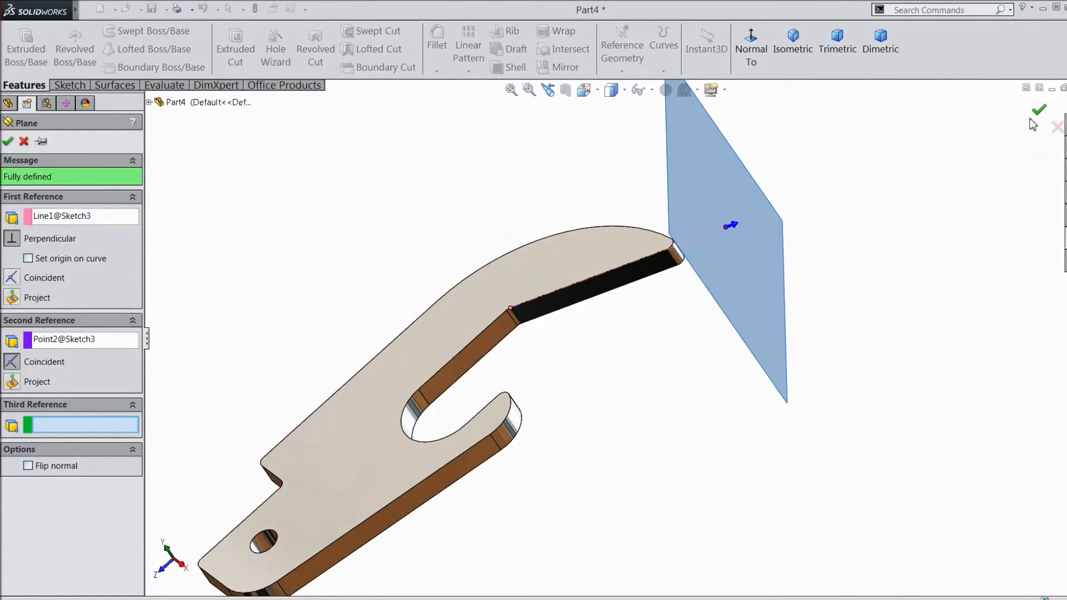
{"action": "left_click", "coordinate": [1037, 109]}
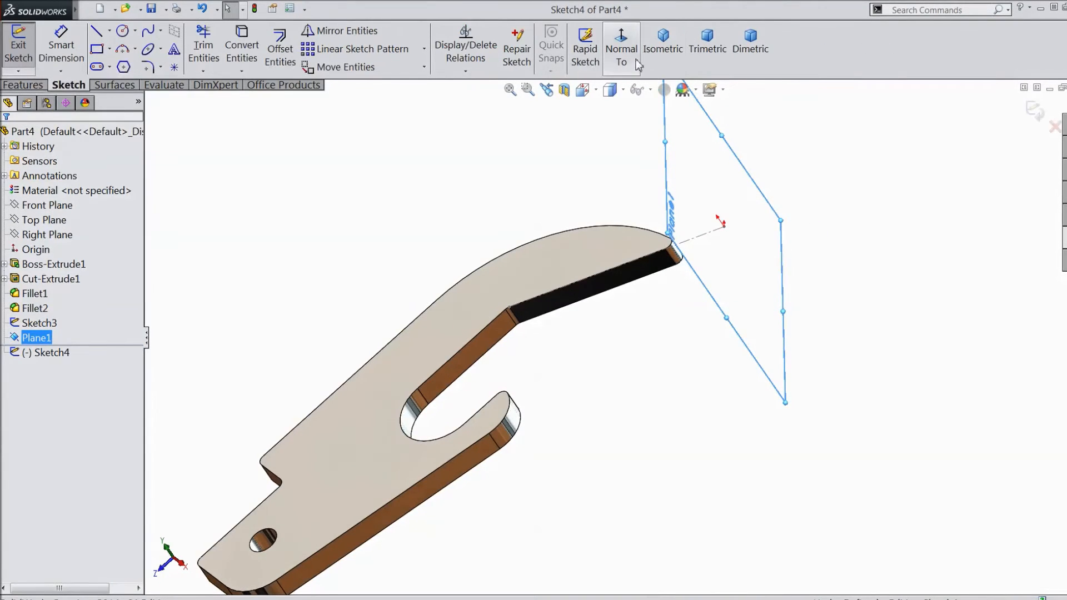
Sketch a triangular wedge profile across the blade thickness on Plane1.
{"action": "left_click", "coordinate": [621, 46]}
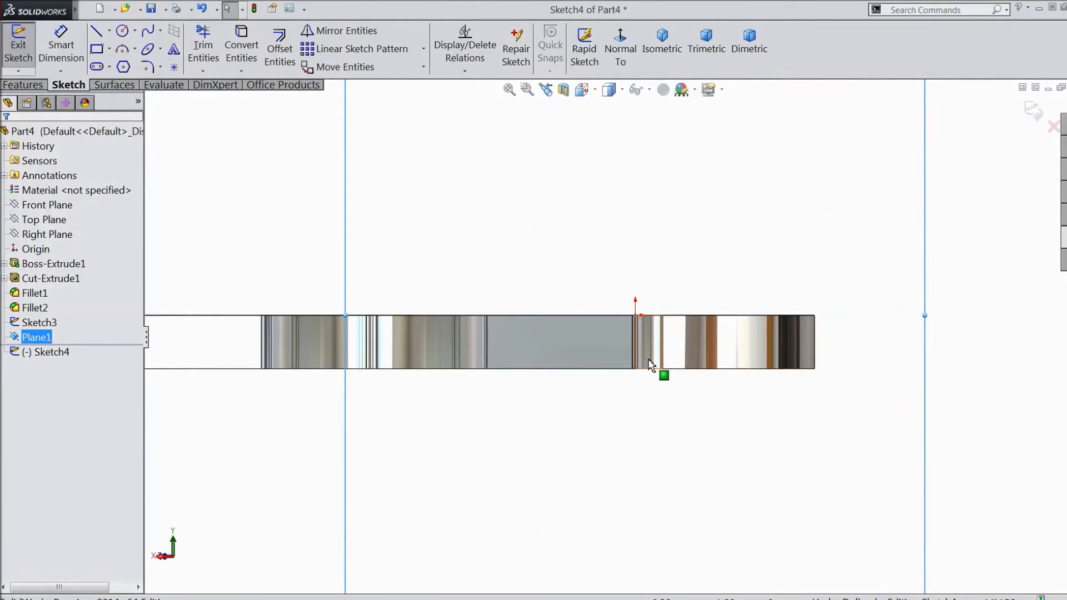
{"action": "scroll", "scroll_direction": "up", "scroll_amount": 3}
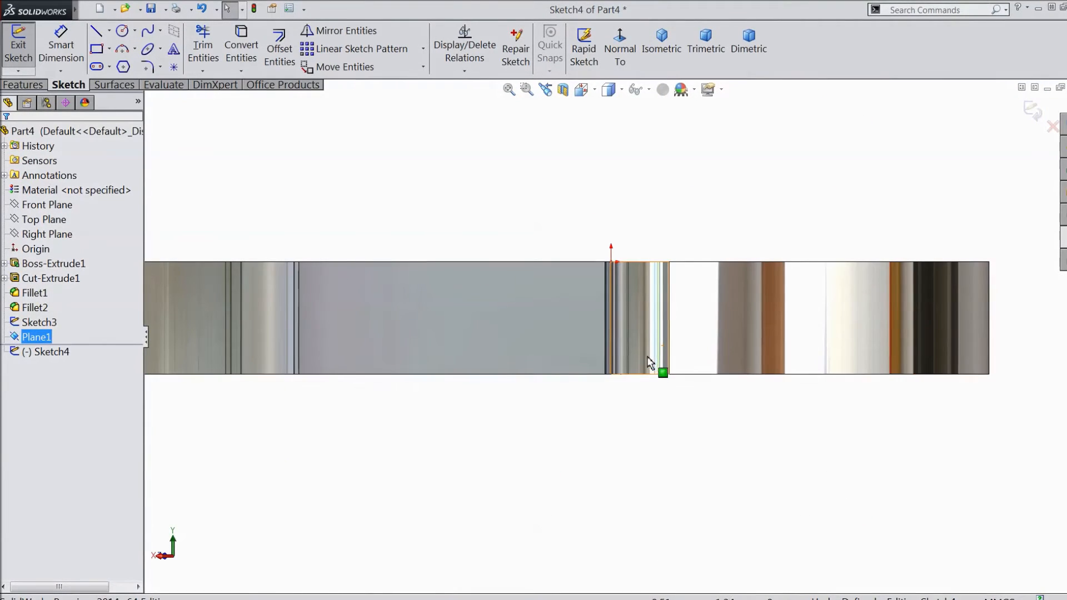
{"action": "left_click", "coordinate": [98, 31]}
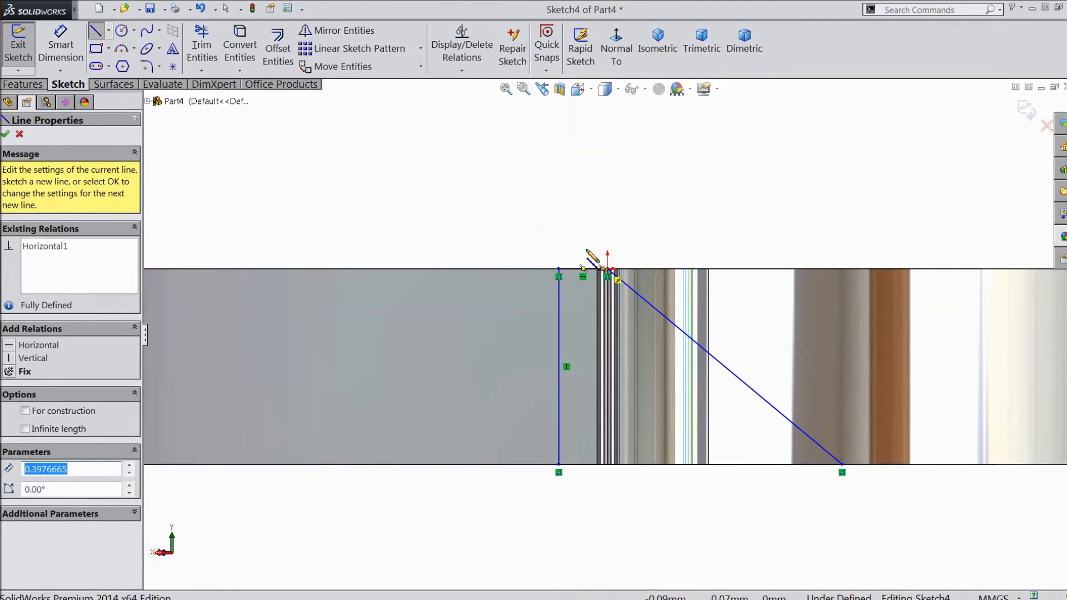
{"action": "left_click", "coordinate": [6, 135]}
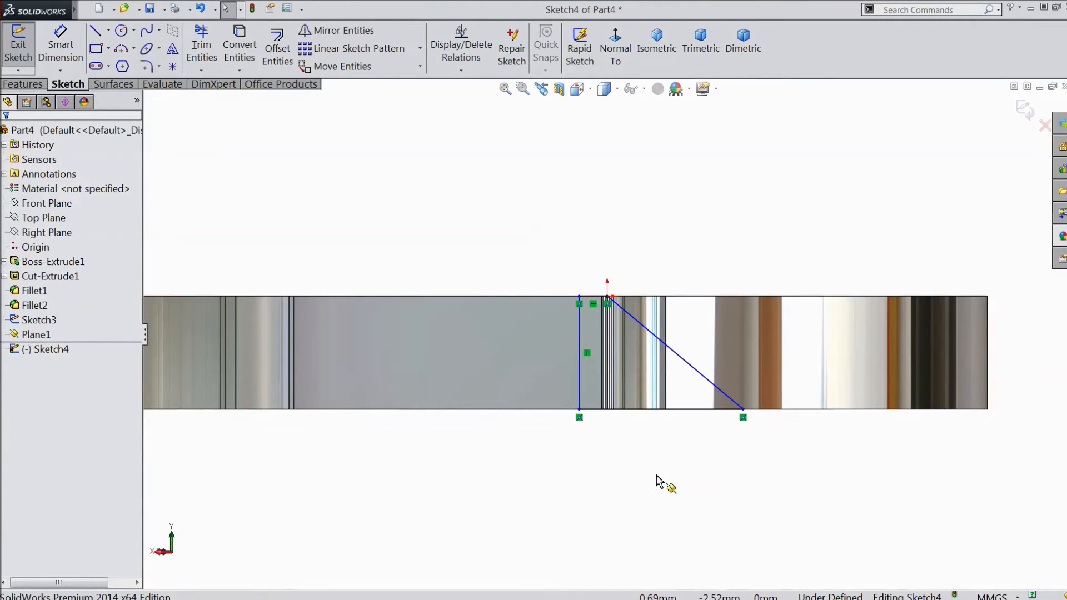
{"action": "scroll", "scroll_direction": "up", "scroll_amount": 3}
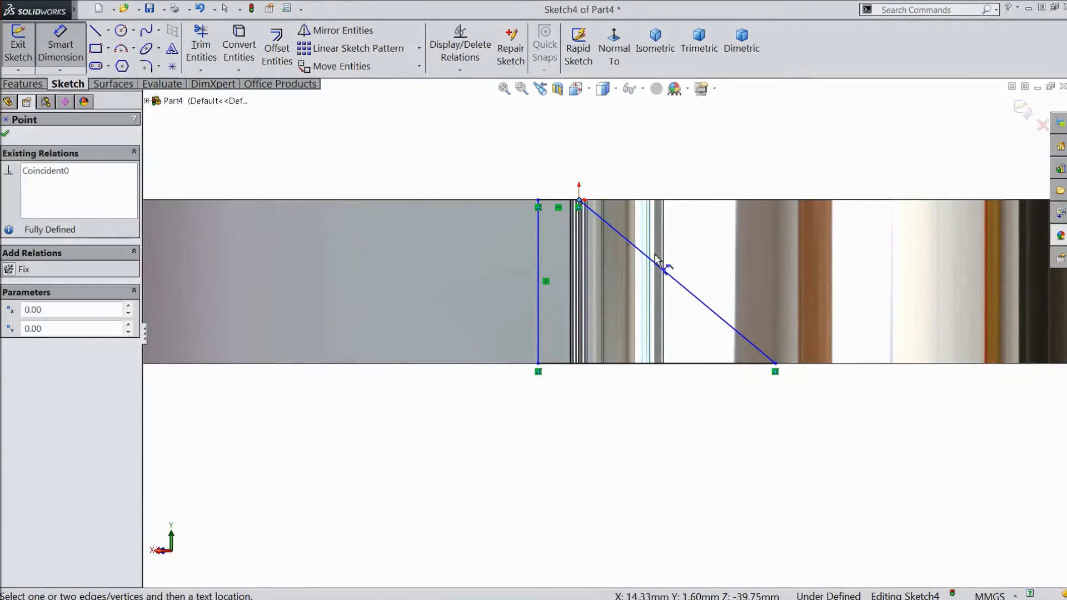
Dimension the triangle's bottom width at 2 mm.
{"action": "left_click", "coordinate": [674, 415]}
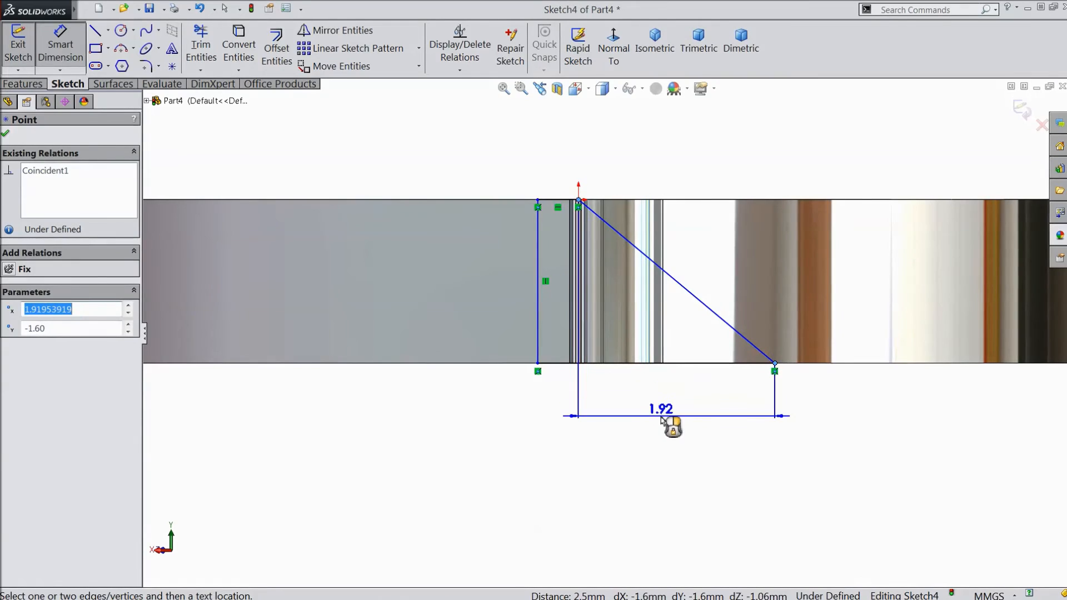
{"action": "left_click", "coordinate": [660, 409]}
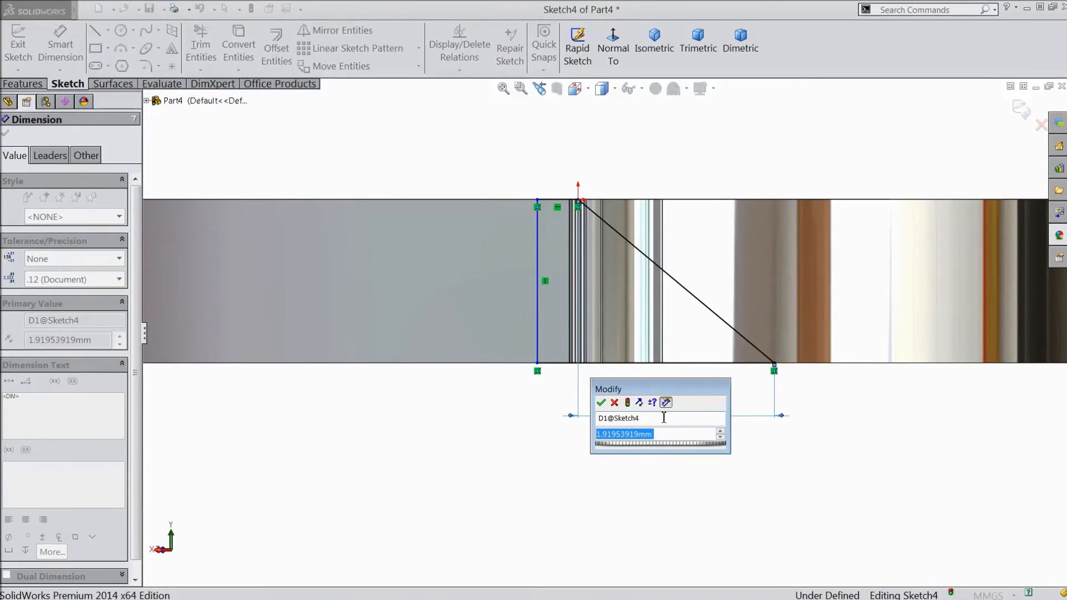
{"action": "type", "text": "2"}
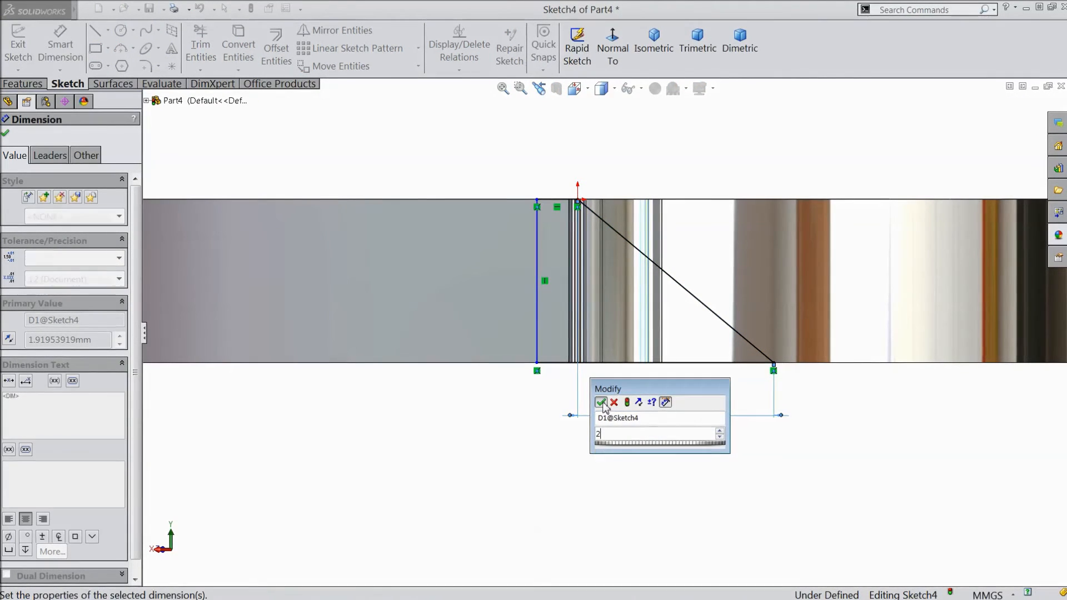
{"action": "left_click", "coordinate": [601, 403]}
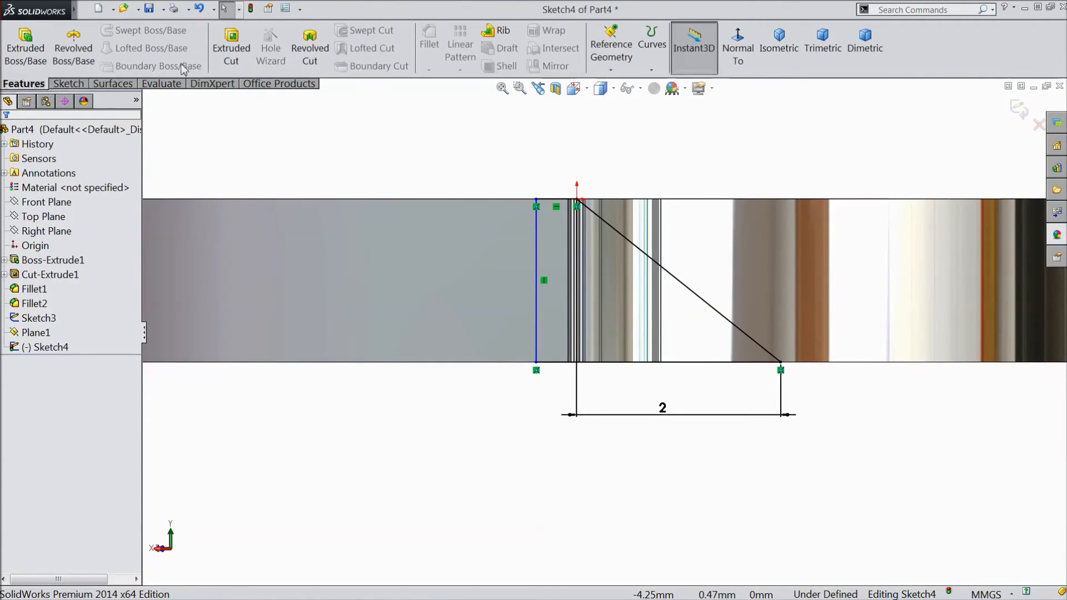
Cut the triangle profile Up To Vertex at the blade edge corner, creating Cut-Extrude2.
{"action": "left_click", "coordinate": [231, 47]}
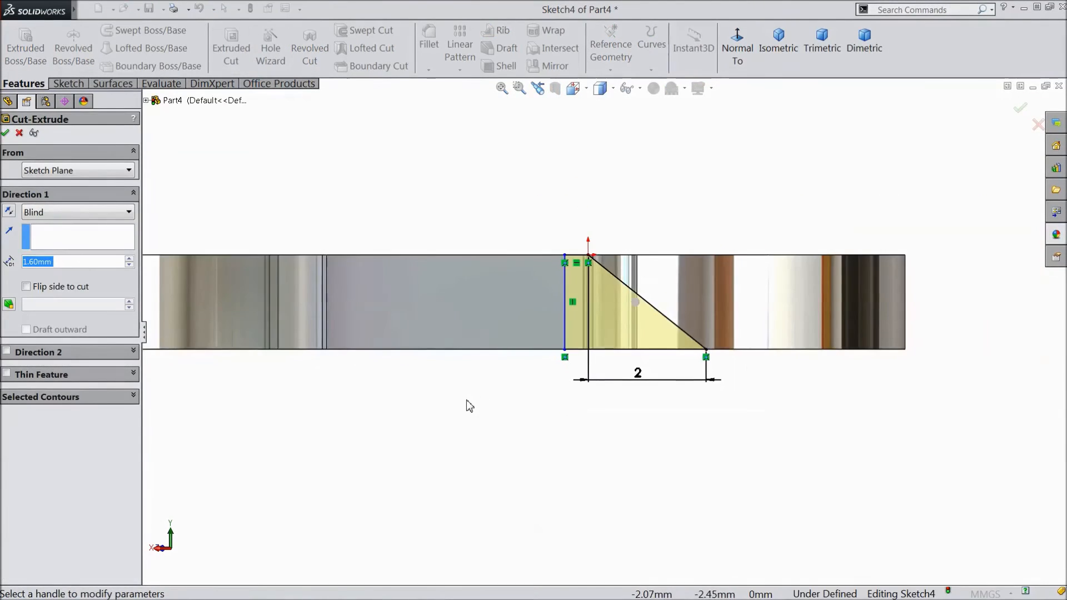
{"action": "left_click", "coordinate": [77, 211]}
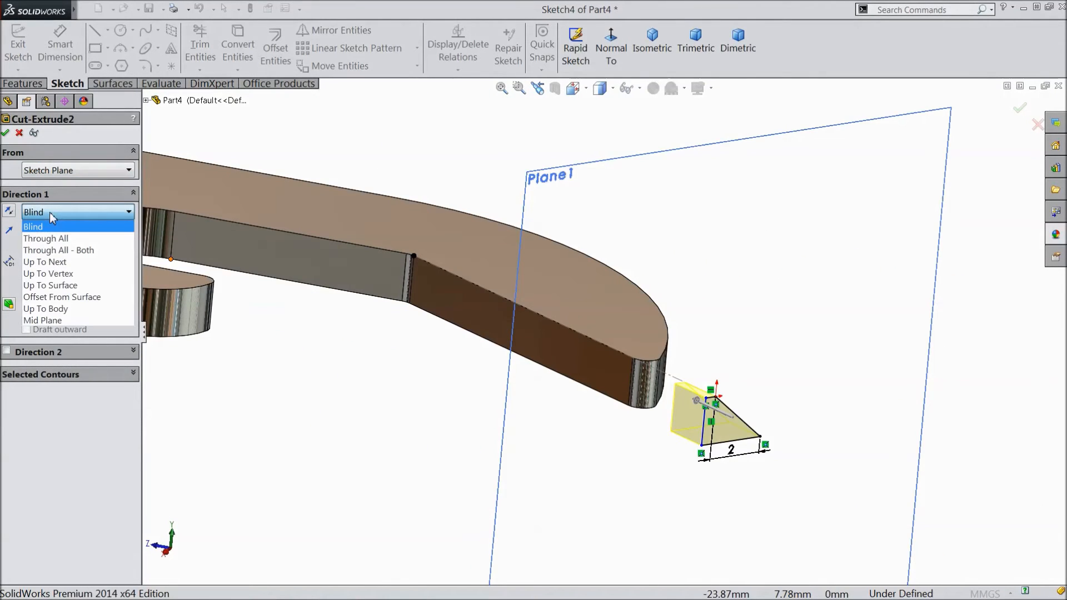
{"action": "mouse_move", "coordinate": [61, 274]}
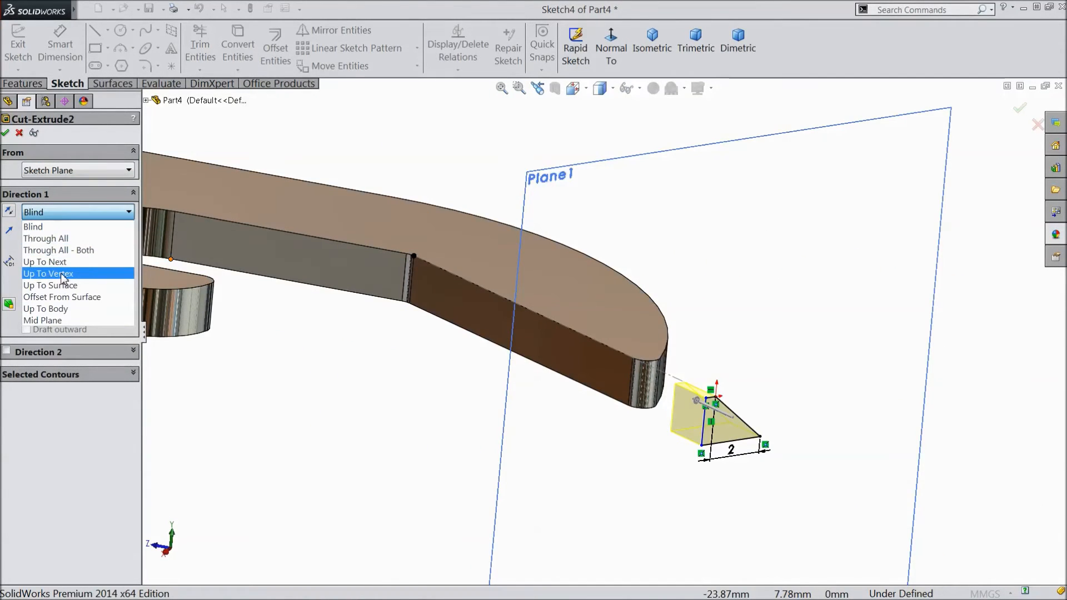
{"action": "left_click", "coordinate": [48, 274]}
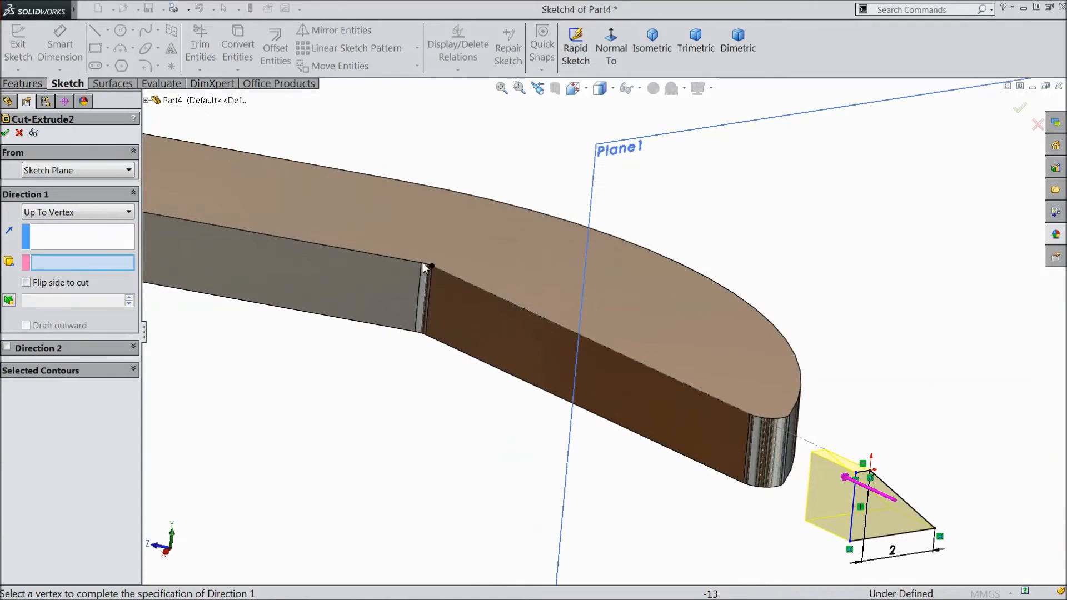
{"action": "mouse_move", "coordinate": [435, 273]}
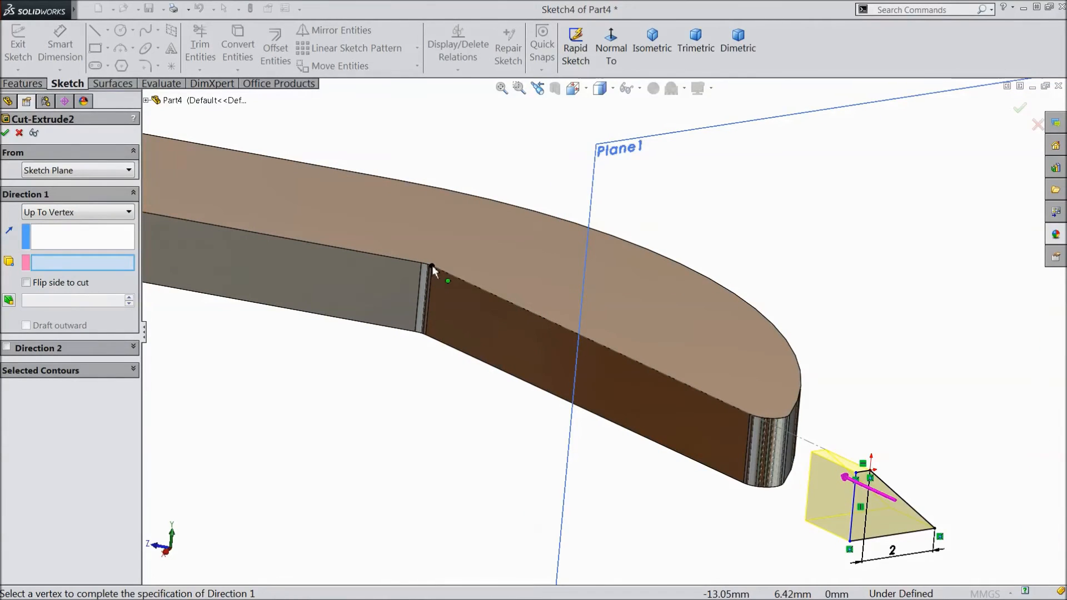
{"action": "left_click", "coordinate": [432, 266]}
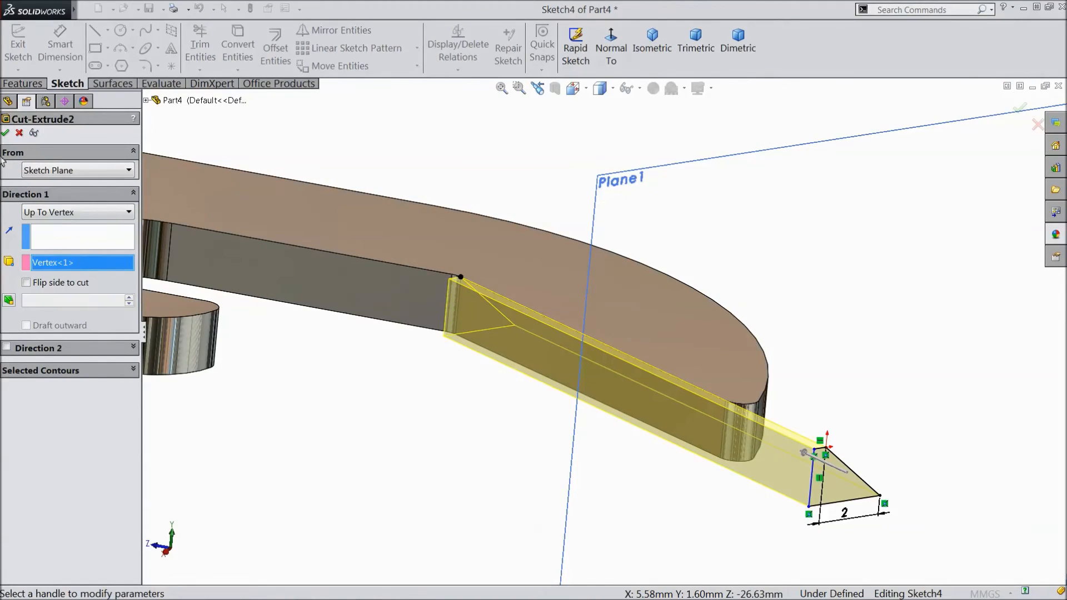
{"action": "left_click", "coordinate": [6, 133]}
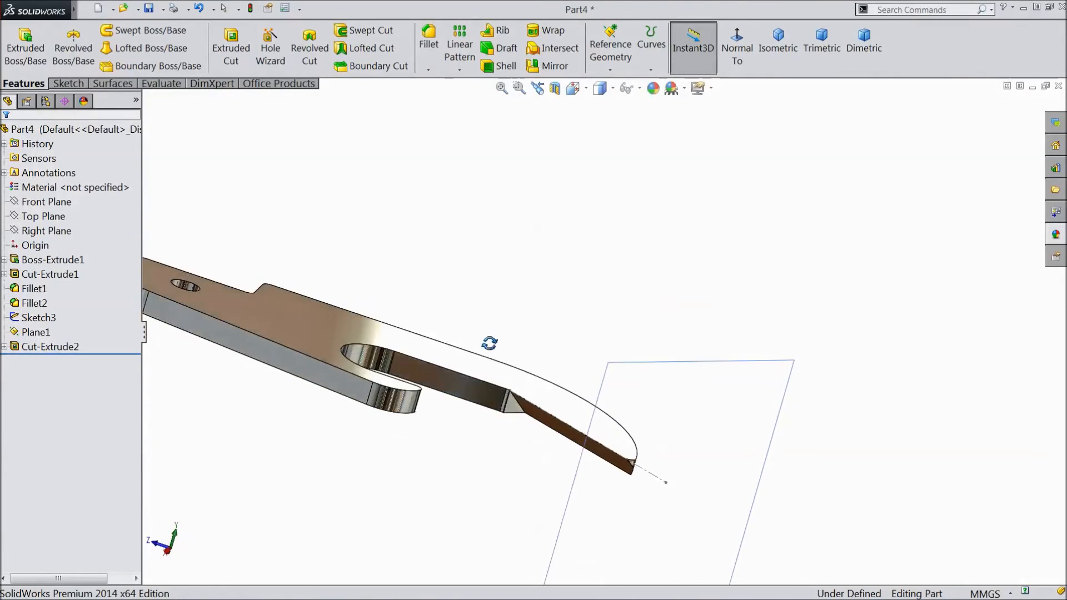
Start Sketch5 on the small triangular face left by the angled tip cut.
{"action": "left_click", "coordinate": [36, 332]}
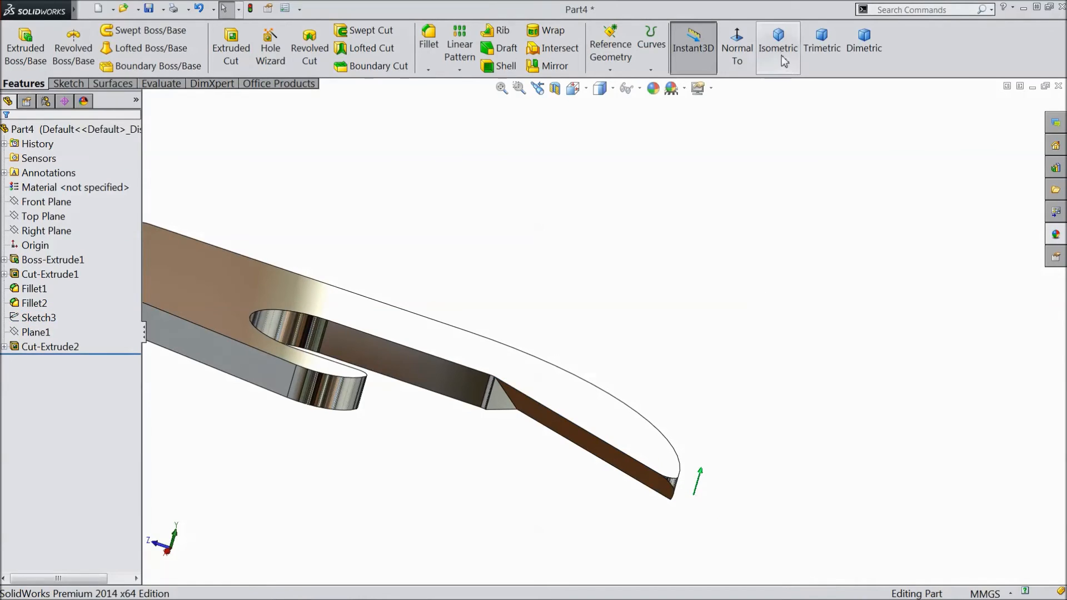
{"action": "left_click", "coordinate": [779, 47]}
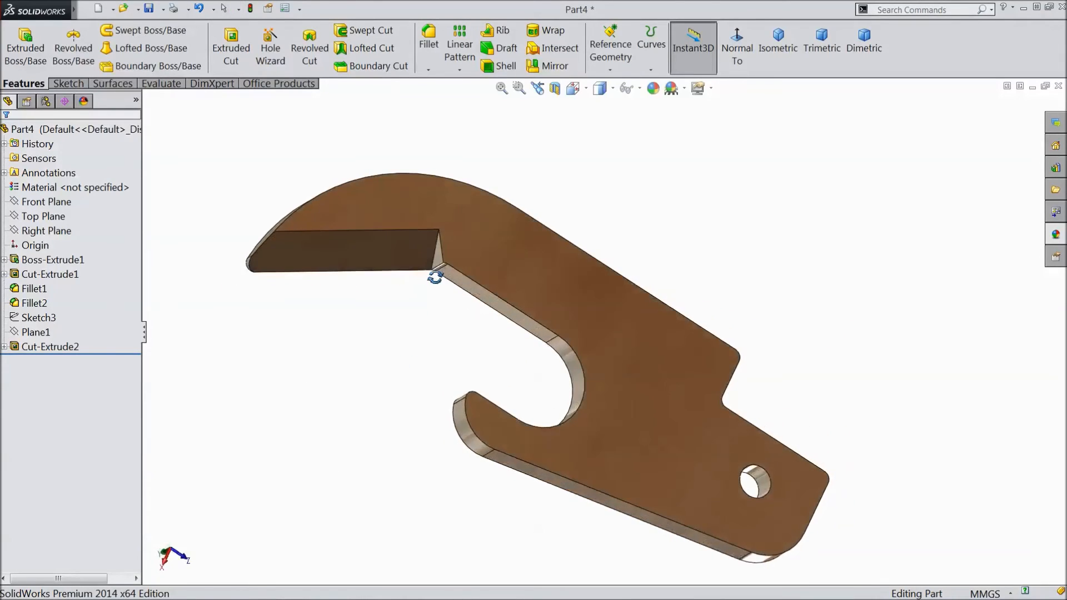
{"action": "scroll", "scroll_direction": "up", "scroll_amount": 3}
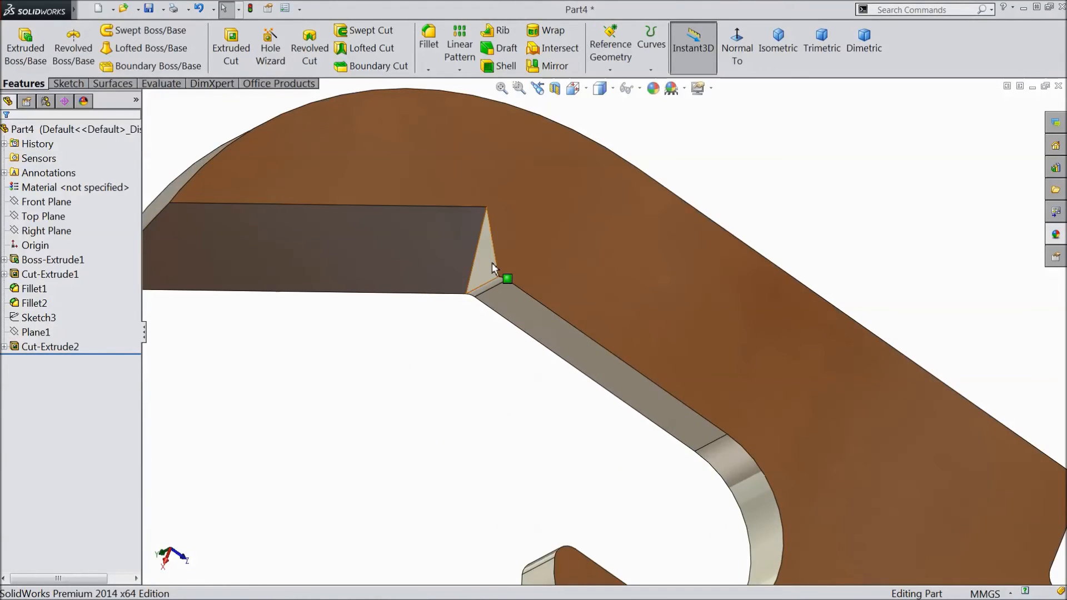
{"action": "left_click", "coordinate": [50, 347]}
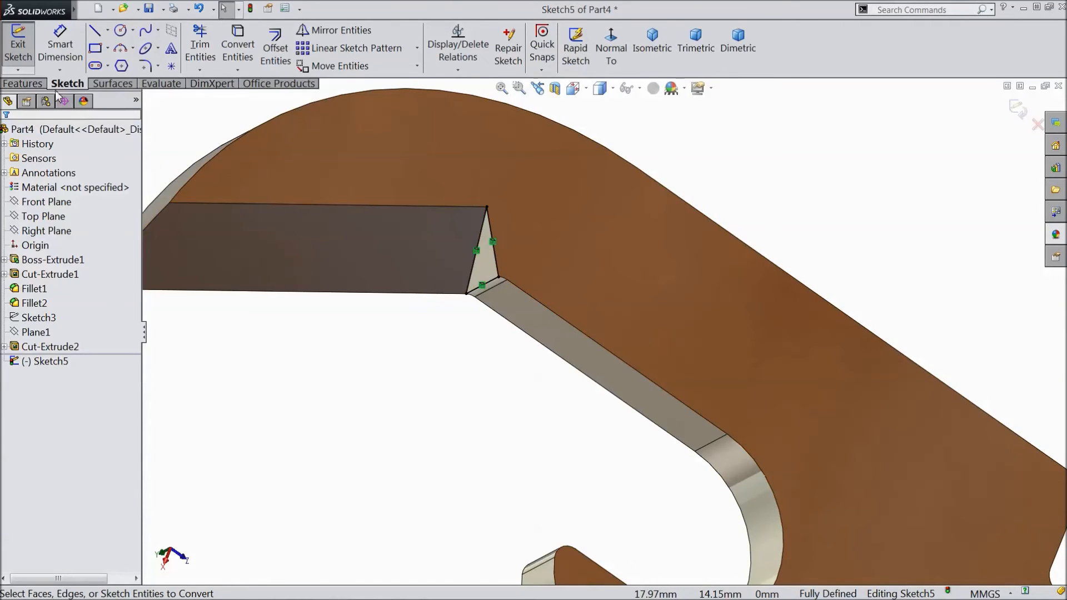
Revolve-cut the triangle about its bottom edge, carving the conical notch Cut-Revolve1.
{"action": "left_click", "coordinate": [23, 83]}
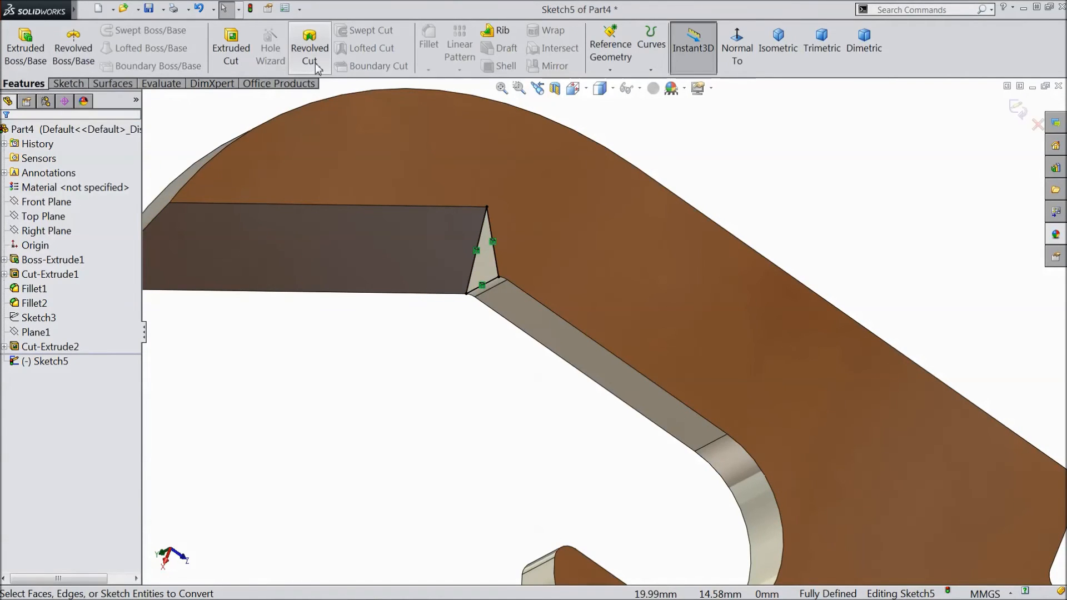
{"action": "left_click", "coordinate": [309, 48]}
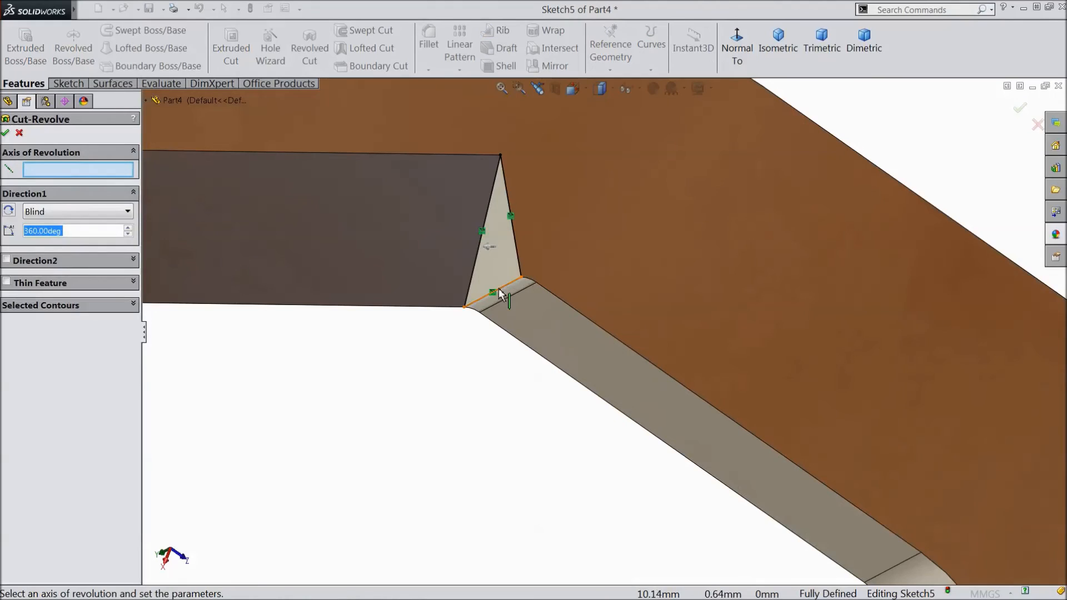
{"action": "left_click", "coordinate": [494, 292]}
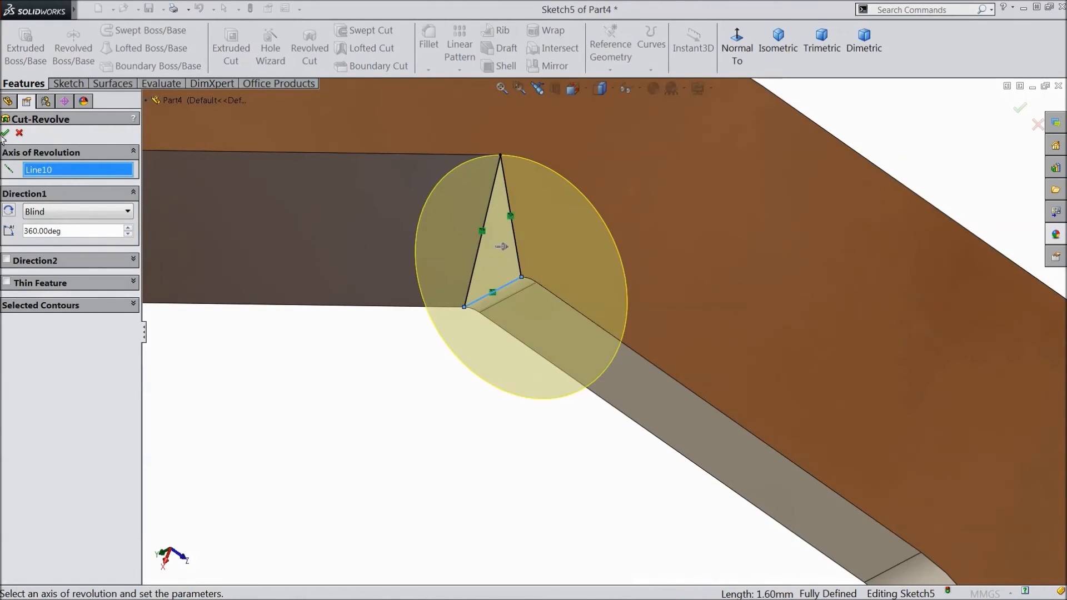
{"action": "left_click", "coordinate": [1019, 109]}
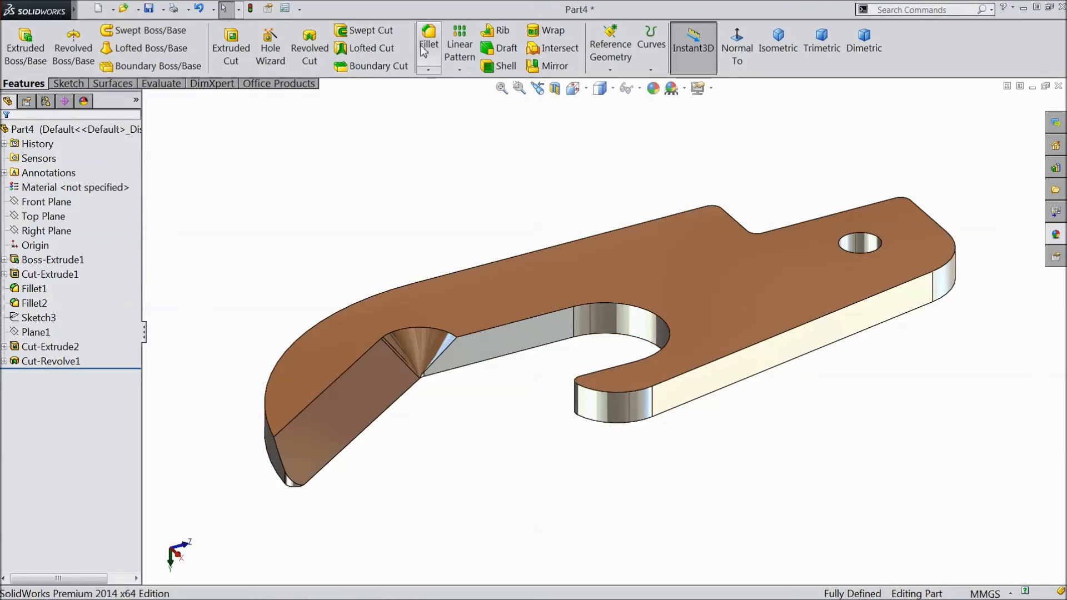
Round a blade edge with a small fillet, creating Fillet3.
{"action": "left_click", "coordinate": [428, 41]}
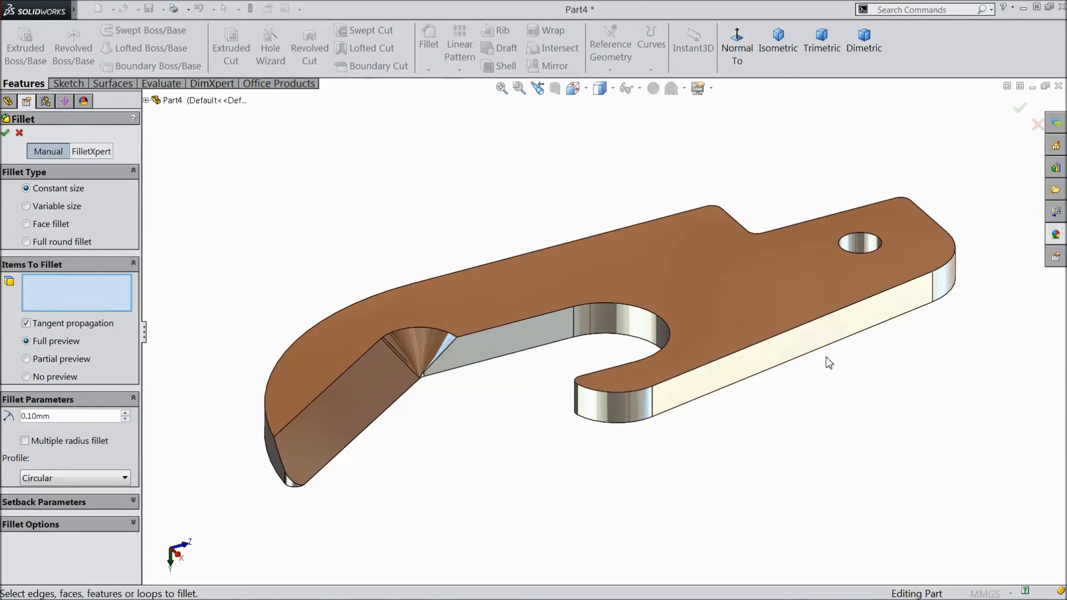
{"action": "left_click", "coordinate": [788, 332]}
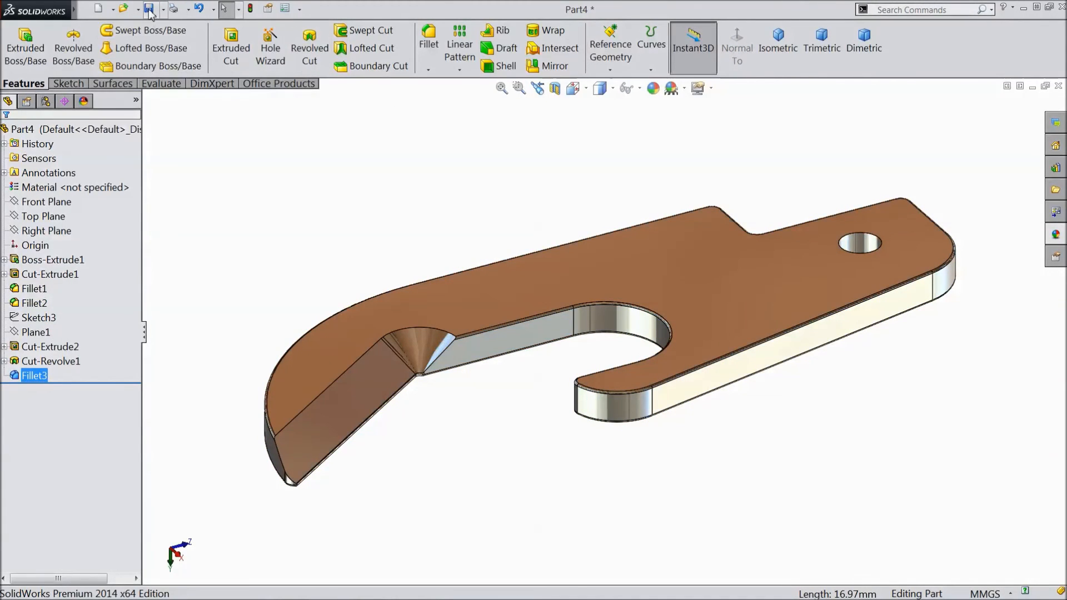
Save the part as 'Can opener' in the Pocket Multi tools files folder.
{"action": "left_click", "coordinate": [148, 9]}
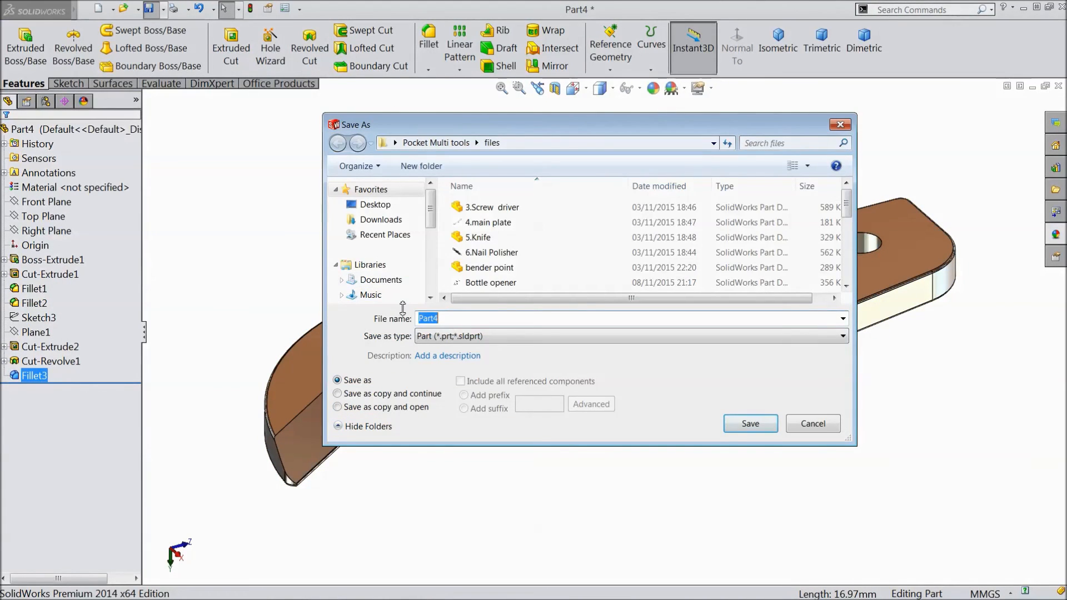
{"action": "type", "text": "Can"}
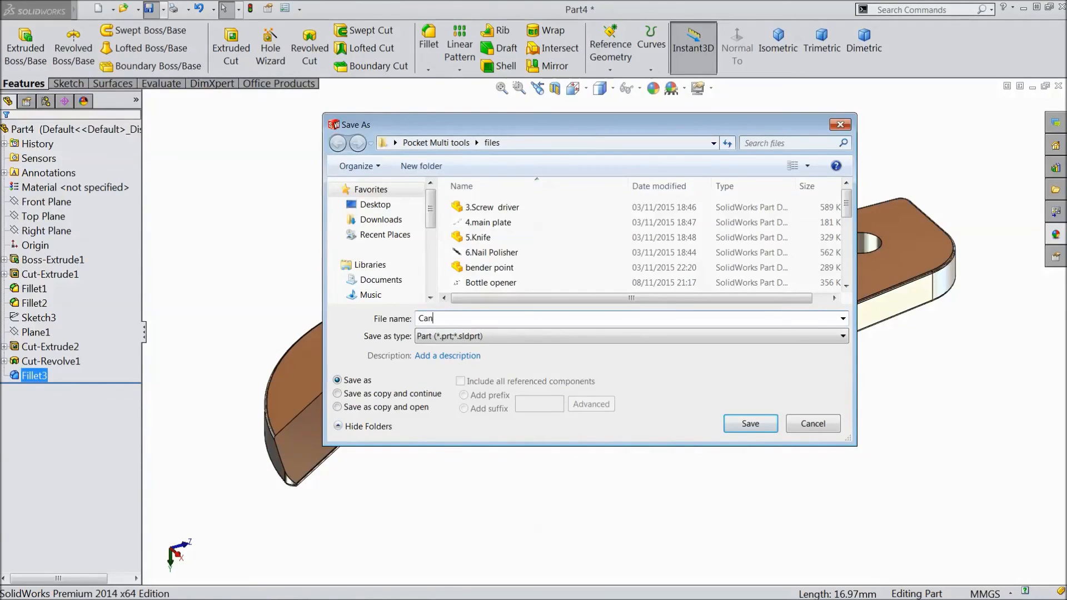
{"action": "type", "text": "opene"}
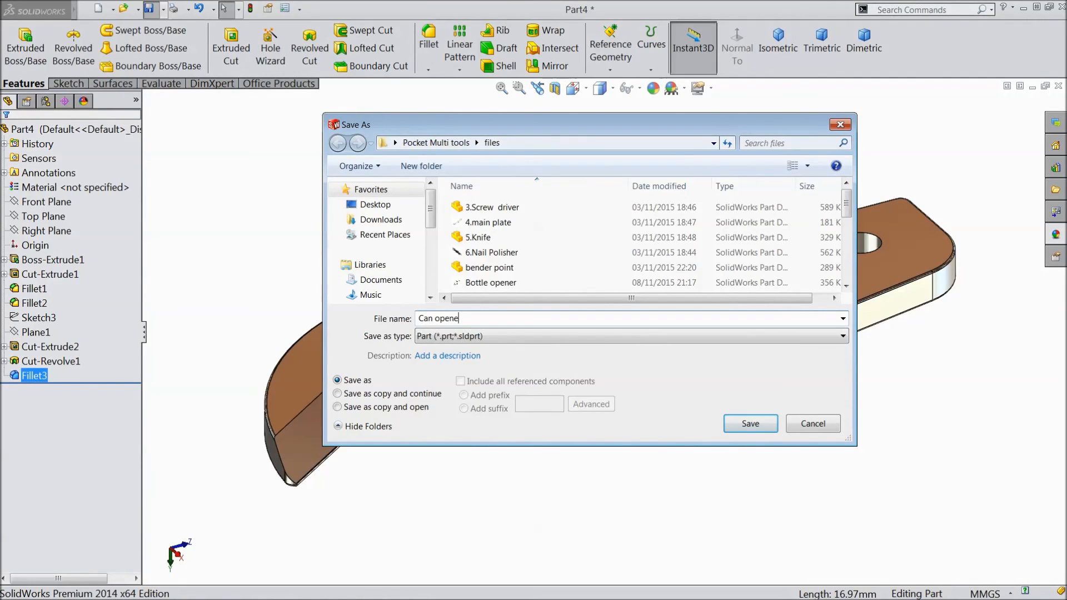
{"action": "type", "text": "r"}
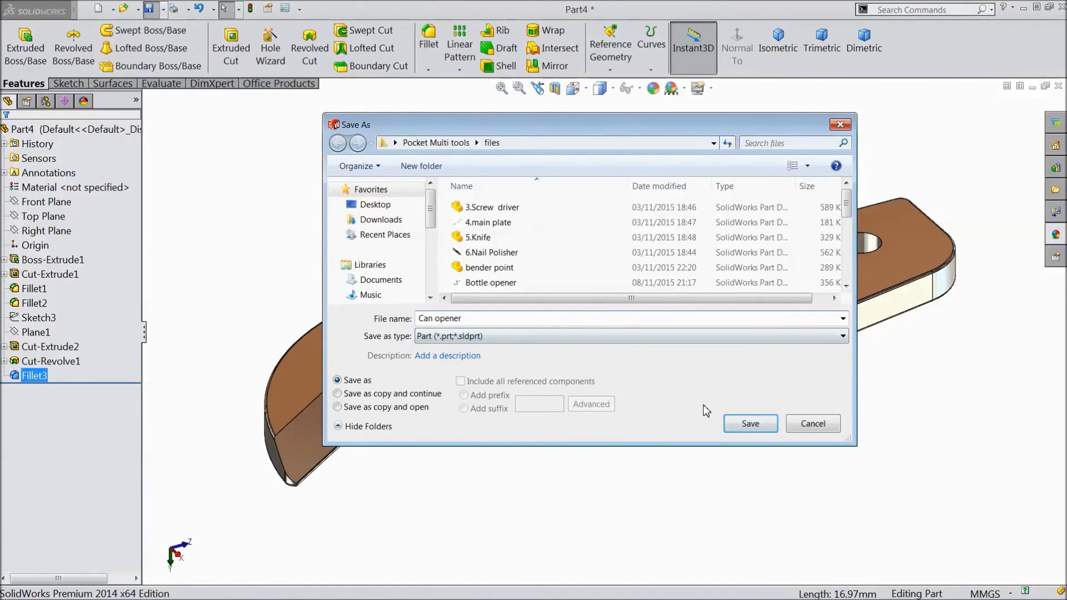
{"action": "left_click", "coordinate": [749, 424]}
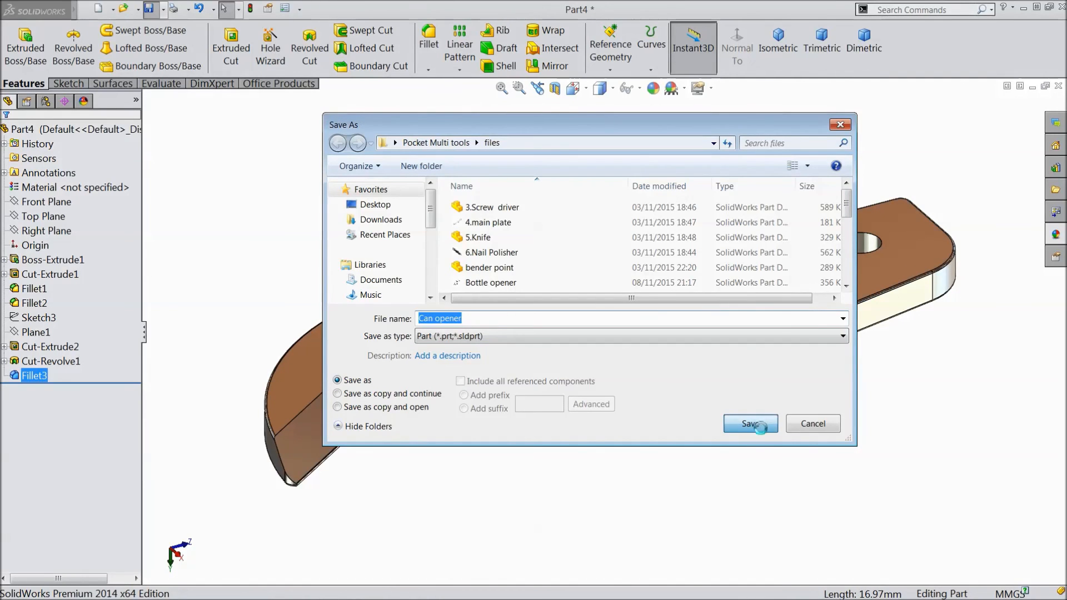
{"action": "left_click", "coordinate": [751, 423]}
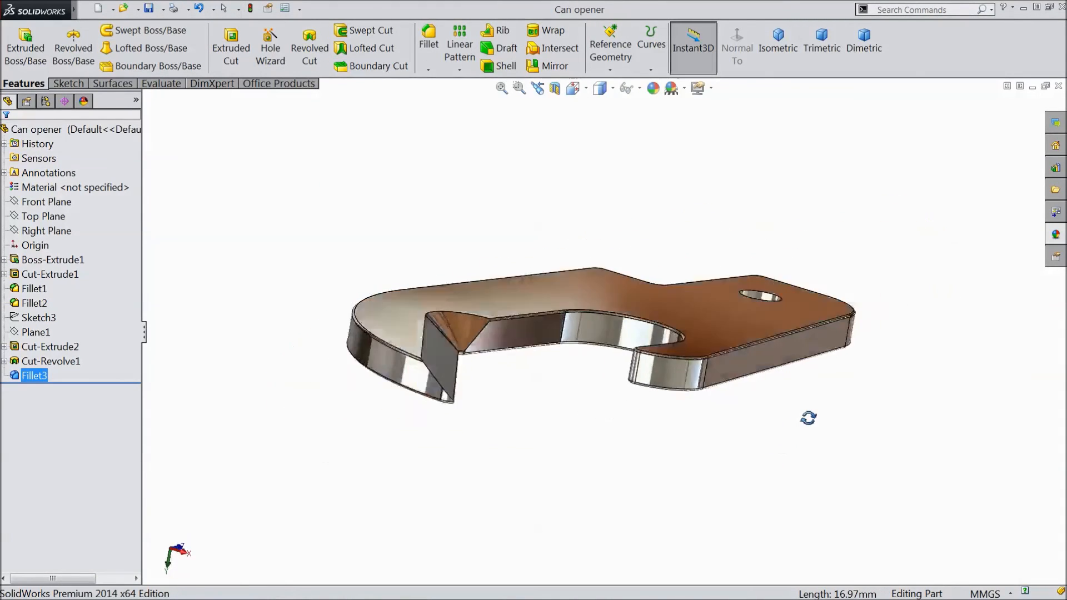